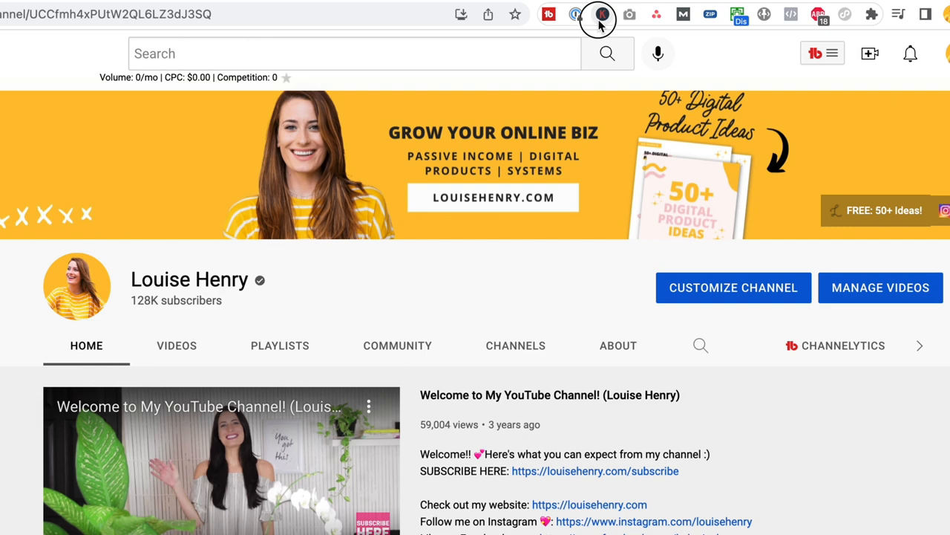
Check the Keywords Everywhere panel and dismiss it
click(602, 15)
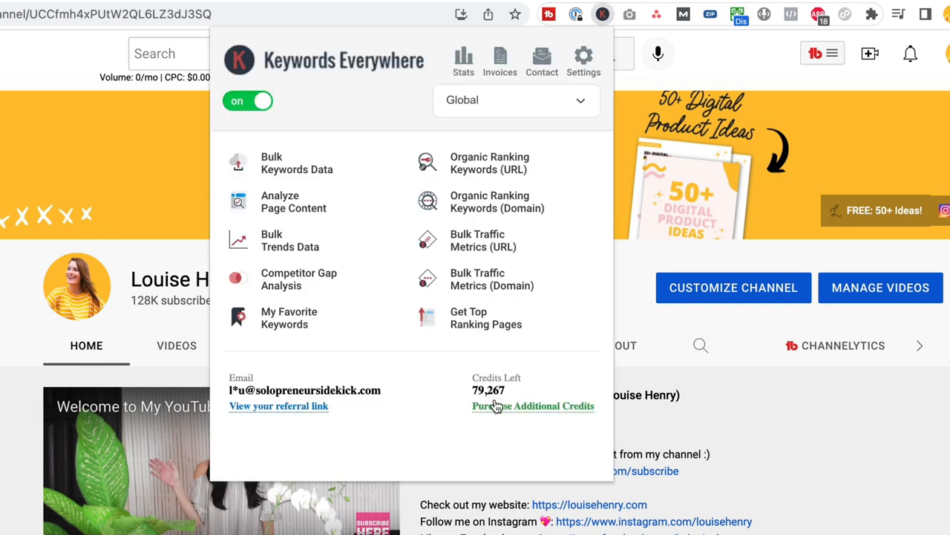
mouse_move(290, 107)
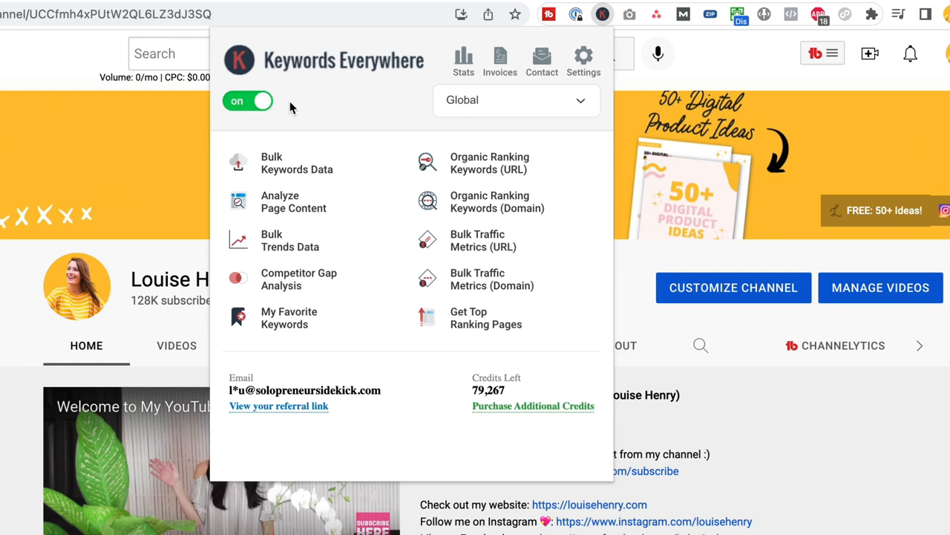
click(62, 72)
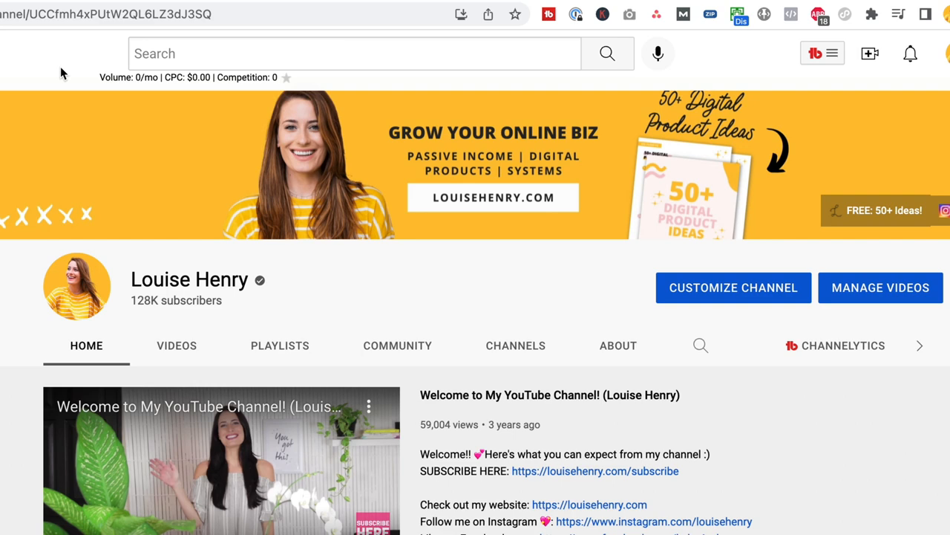
Search YouTube for 'passive income' to see keyword volume suggestions
click(349, 54)
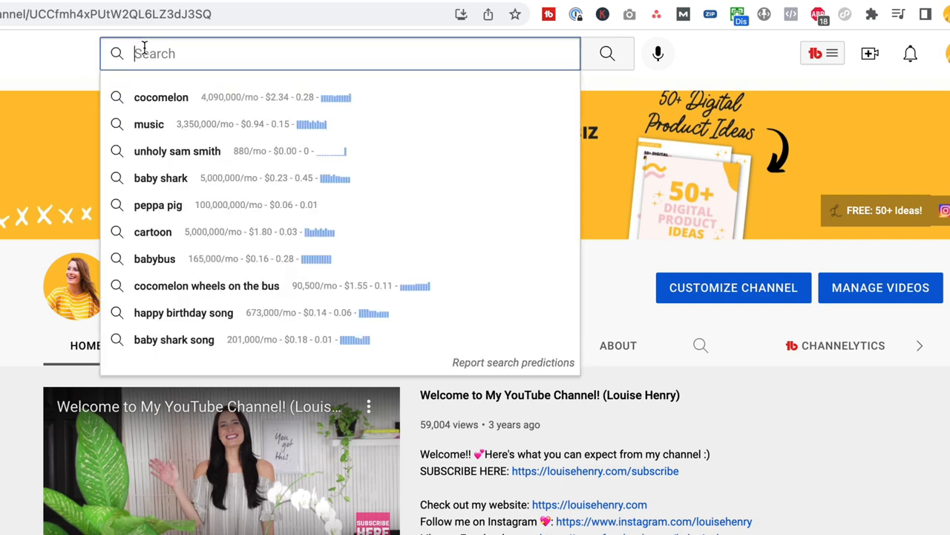
text(passive income)
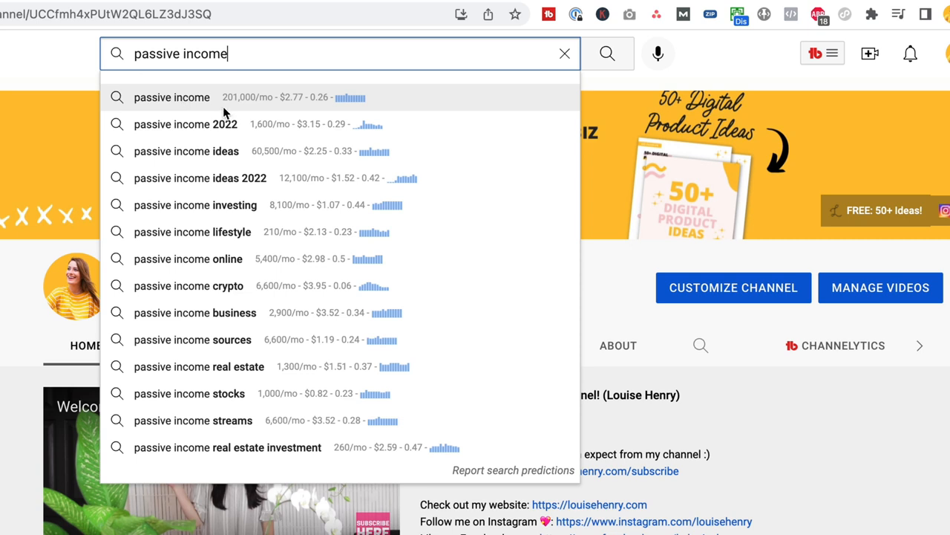
mouse_move(232, 111)
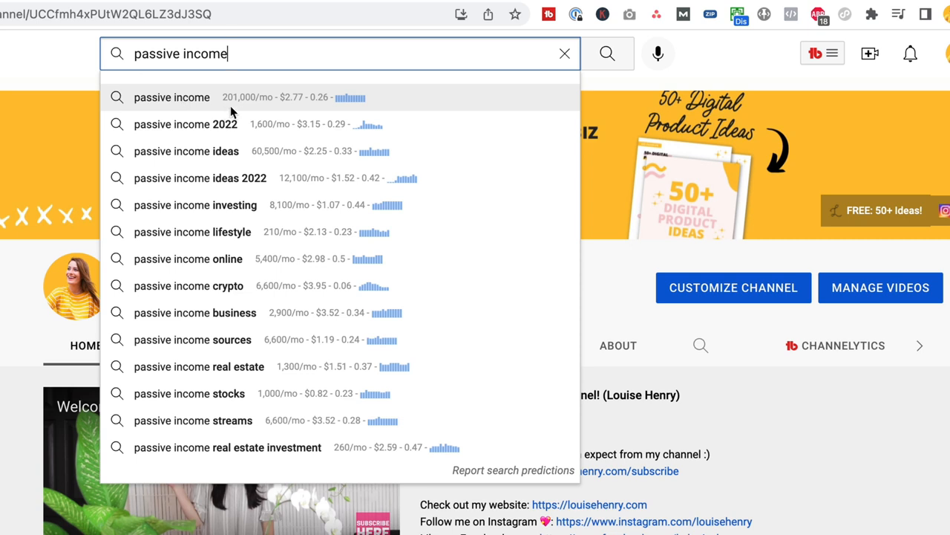
mouse_move(255, 113)
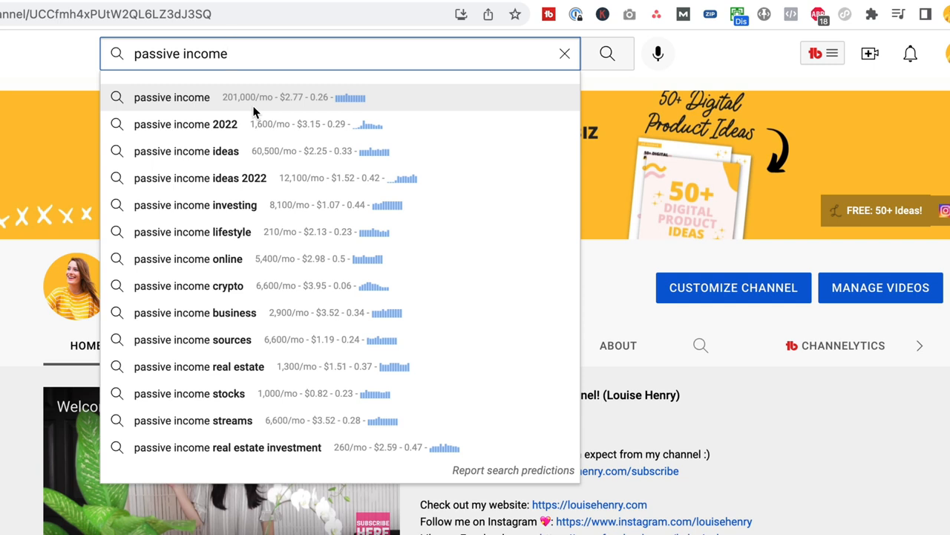
mouse_move(253, 125)
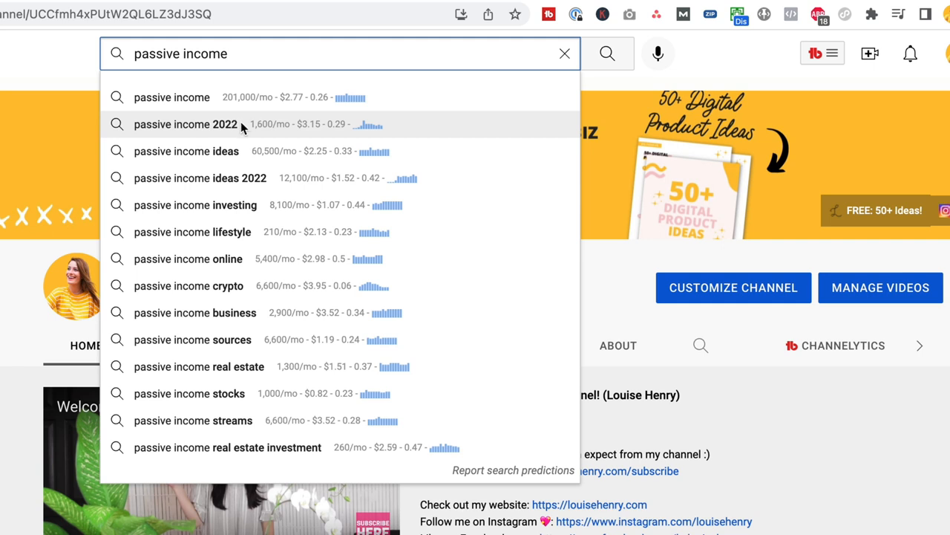
mouse_move(247, 134)
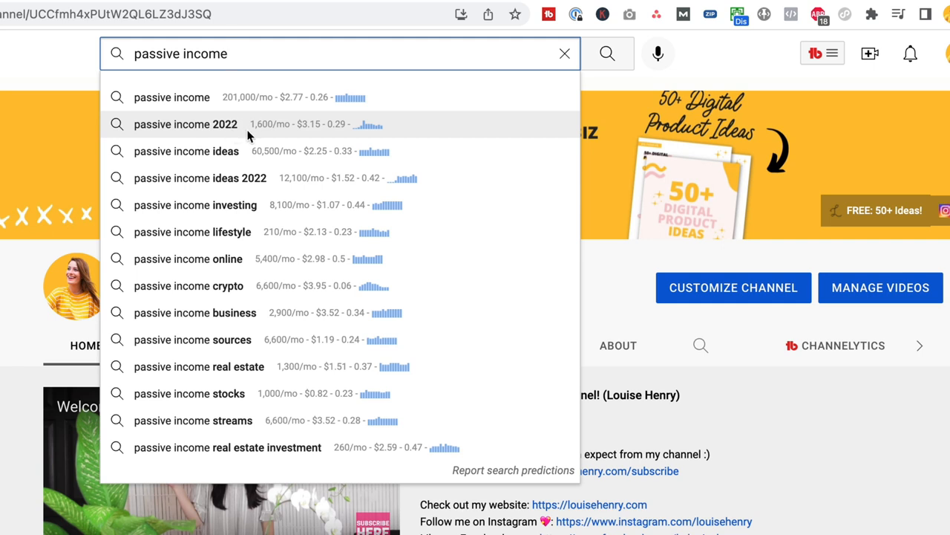
mouse_move(264, 162)
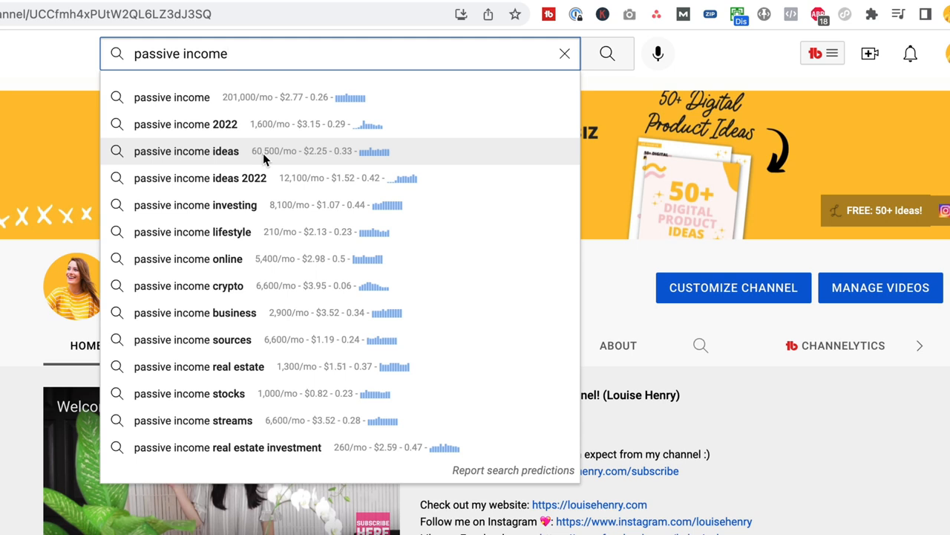
mouse_move(265, 321)
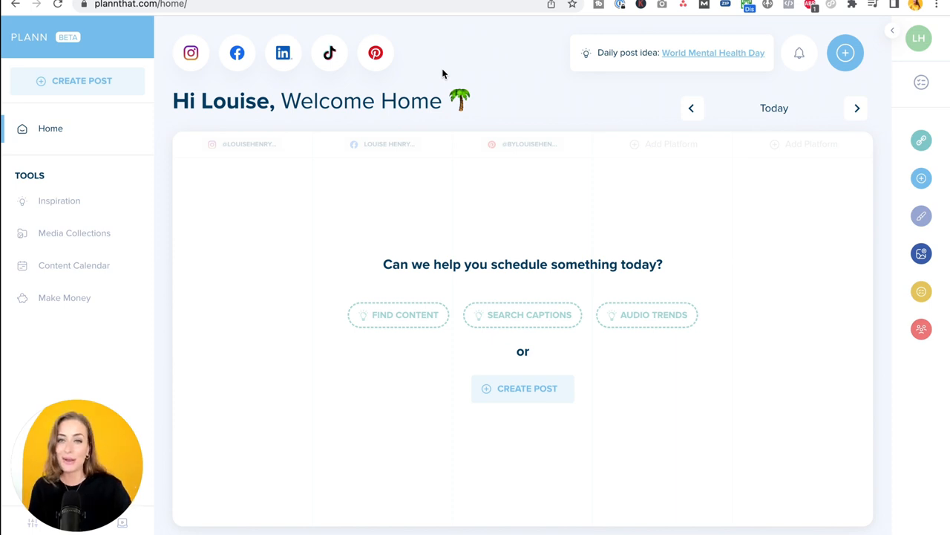
mouse_move(440, 60)
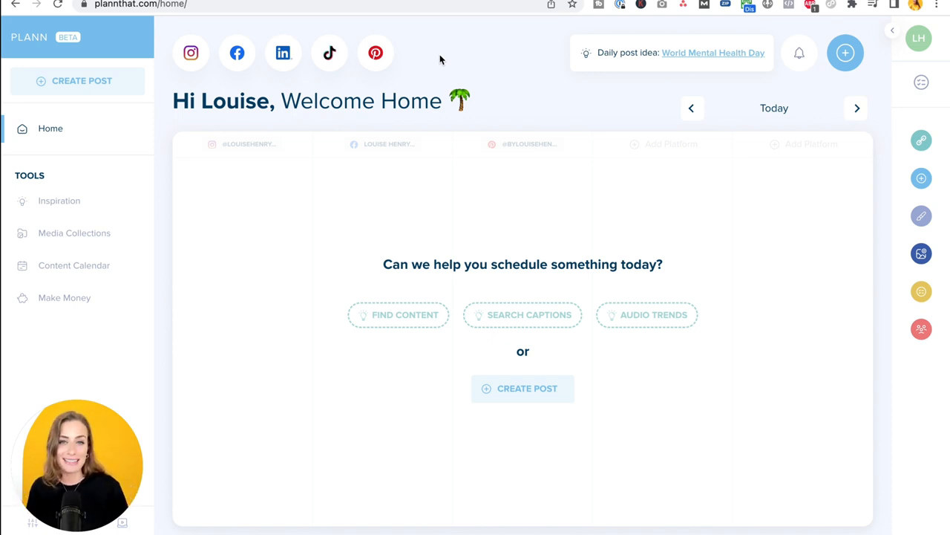
mouse_move(686, 263)
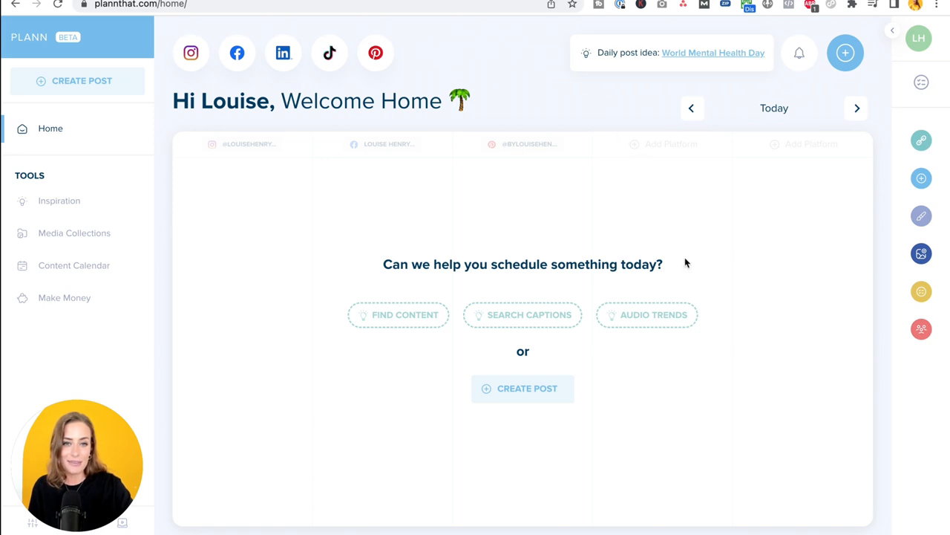
mouse_move(653, 315)
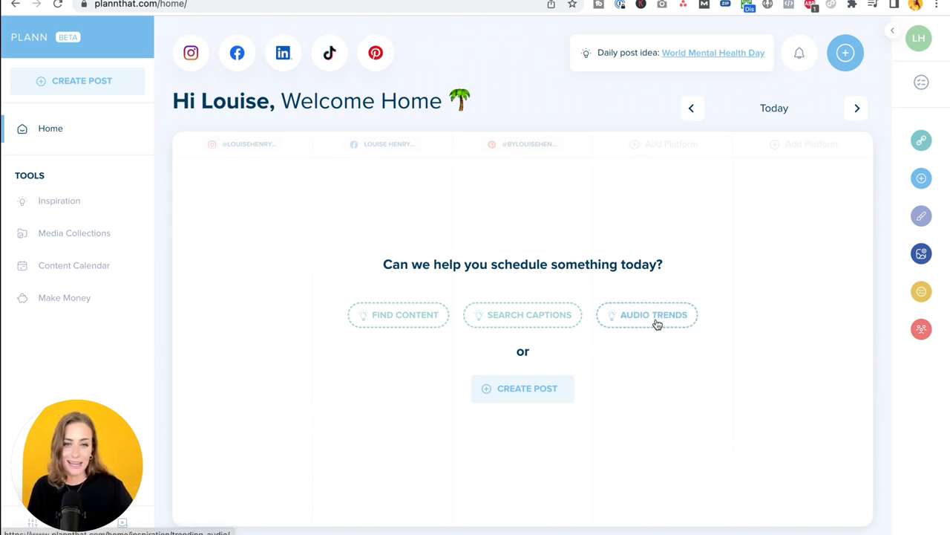
Browse this week's Trending Audio list and view the Negative Slay trend on TikTok
click(654, 315)
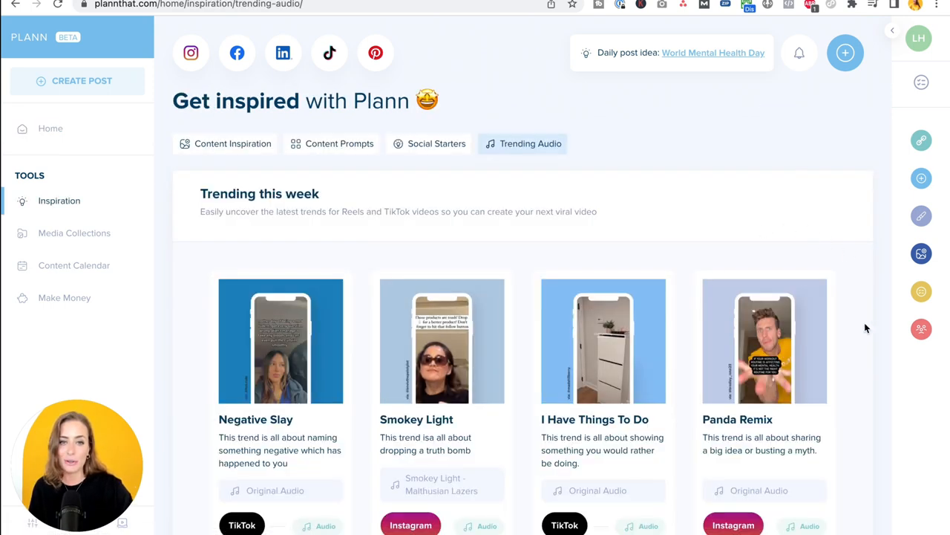
scroll(down, 3)
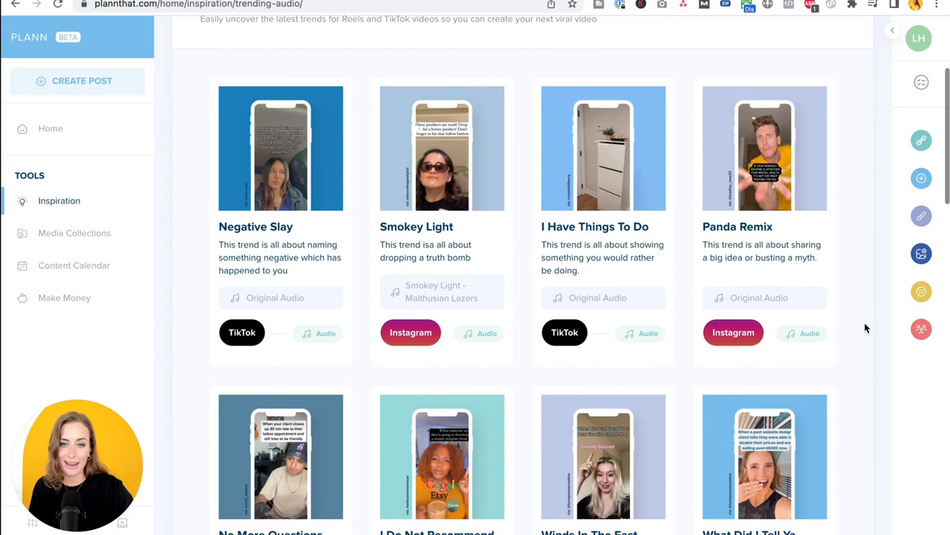
scroll(down, 3)
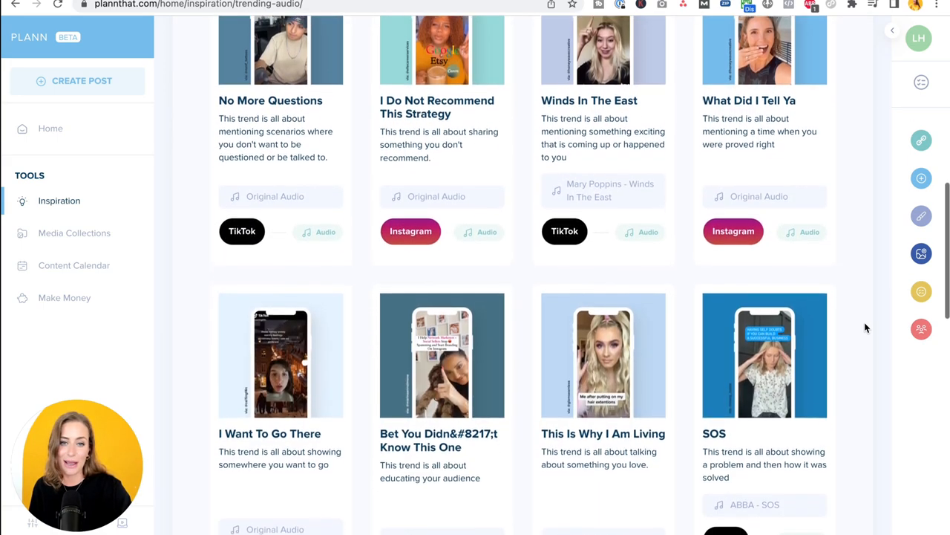
scroll(down, 3)
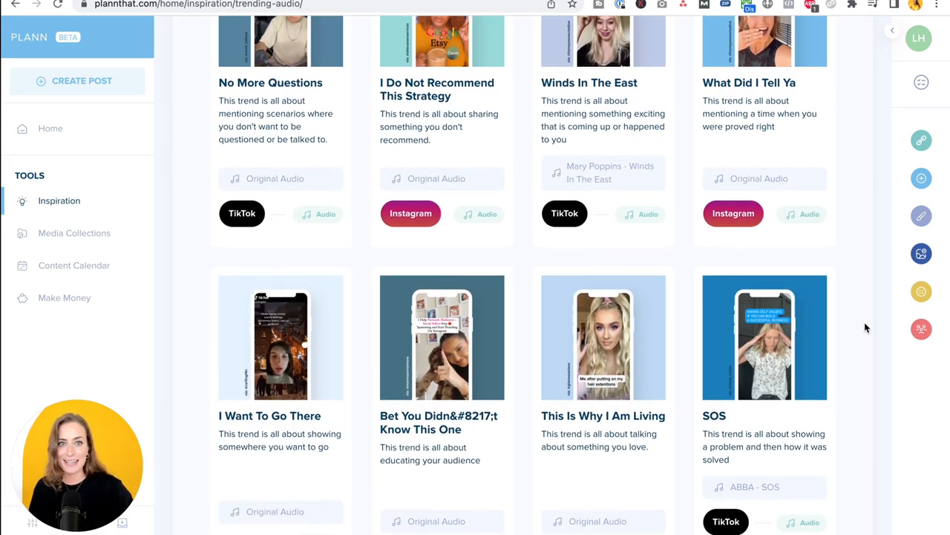
scroll(up, 3)
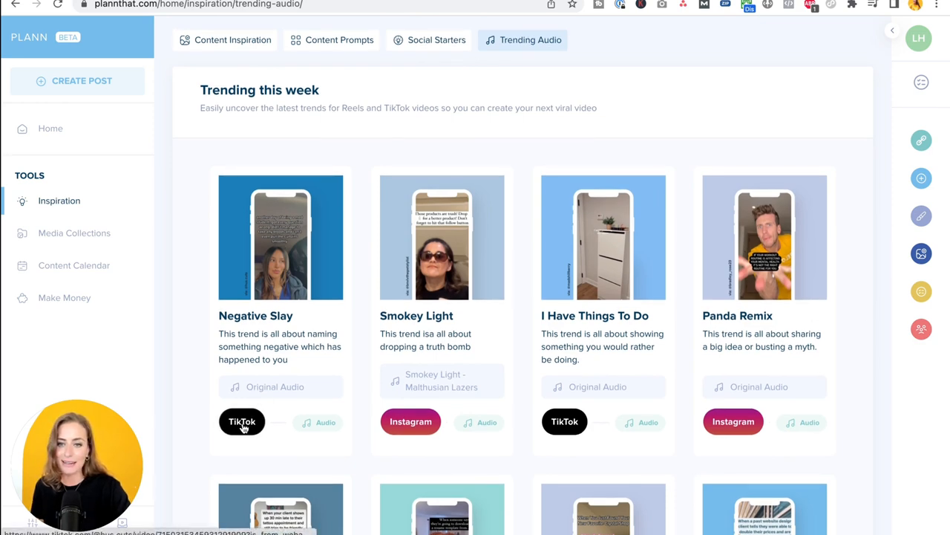
click(240, 422)
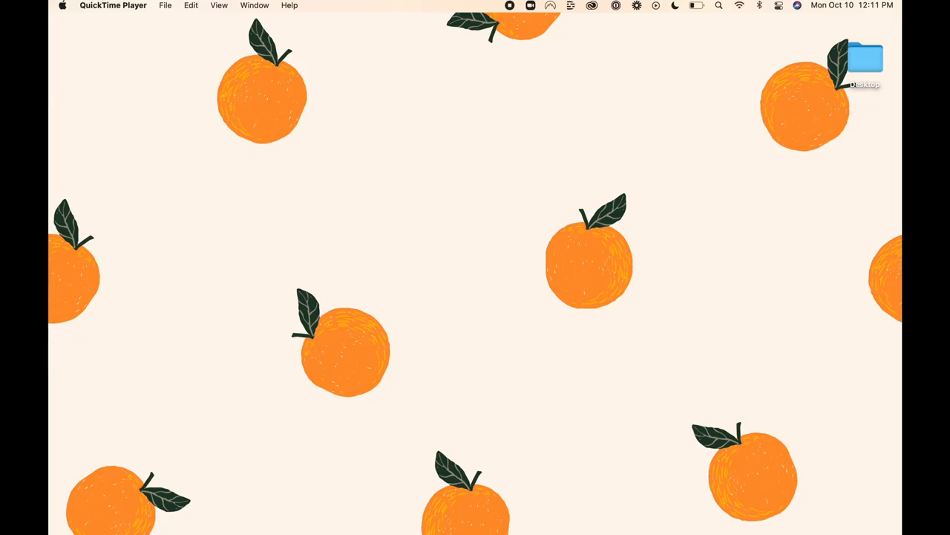
mouse_move(573, 14)
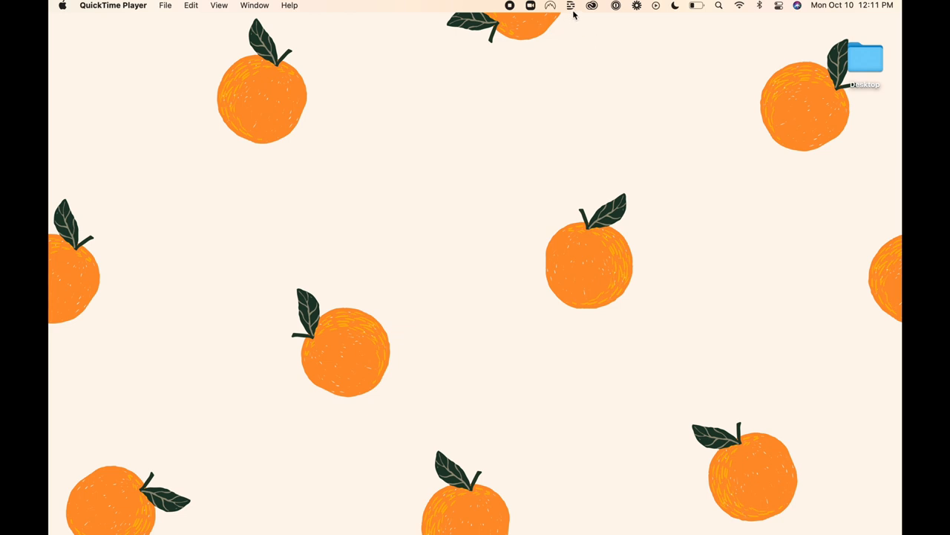
Start a Descript screen recording using the MacBook Pro Microphone
click(570, 6)
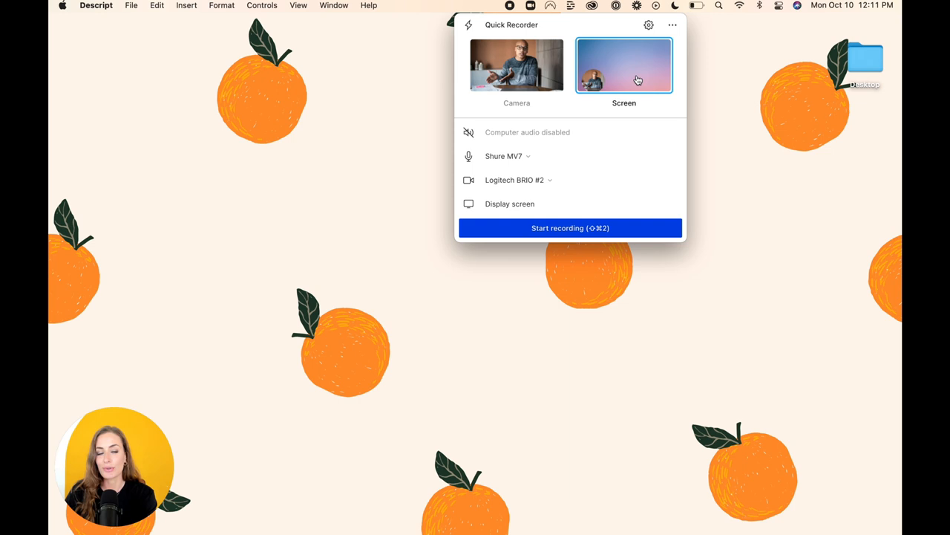
mouse_move(628, 90)
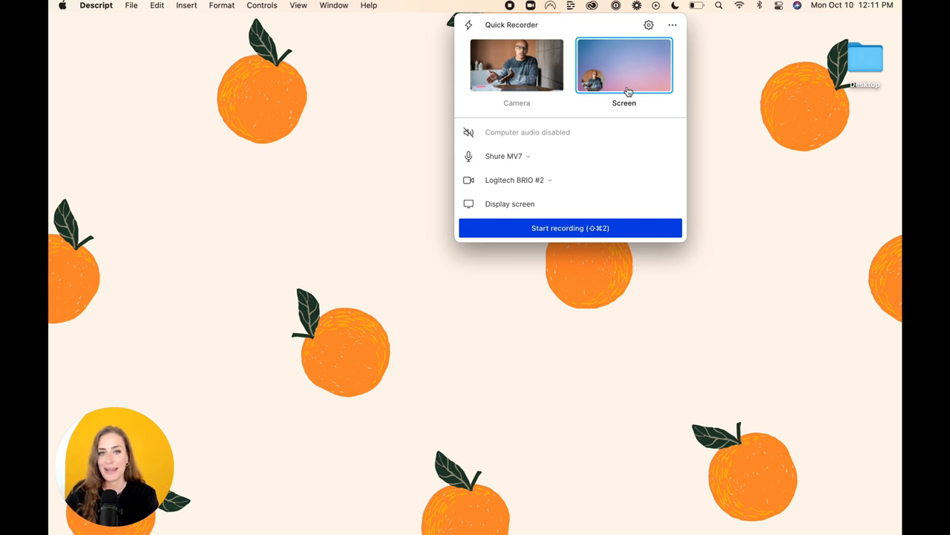
click(508, 156)
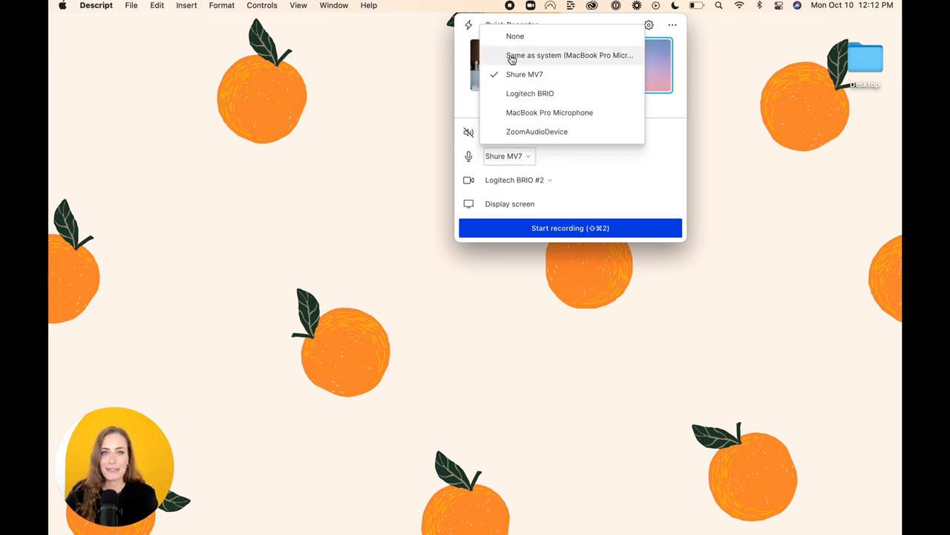
click(550, 113)
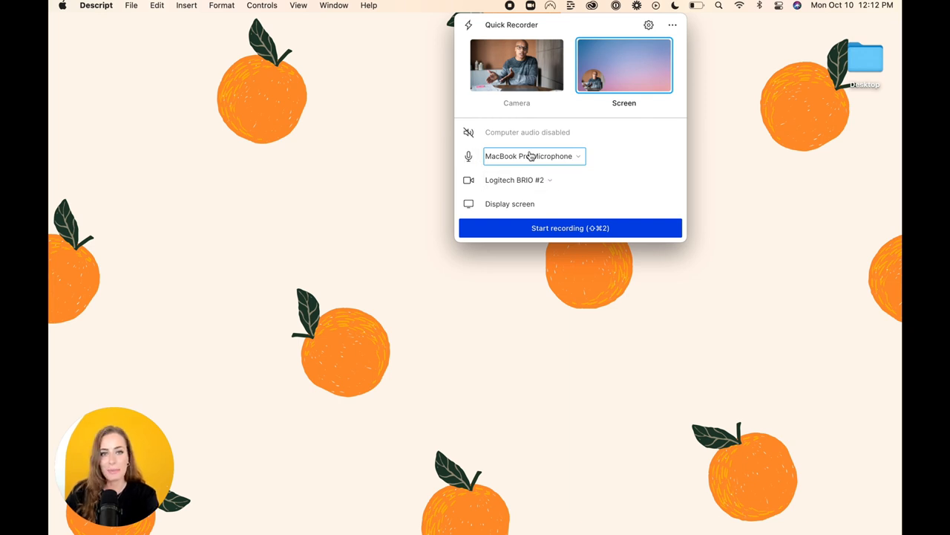
mouse_move(570, 228)
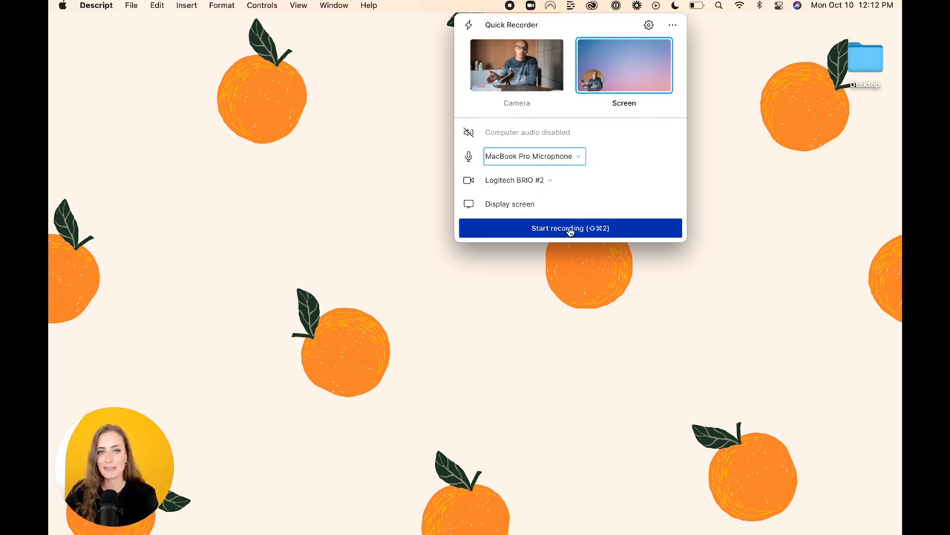
click(571, 229)
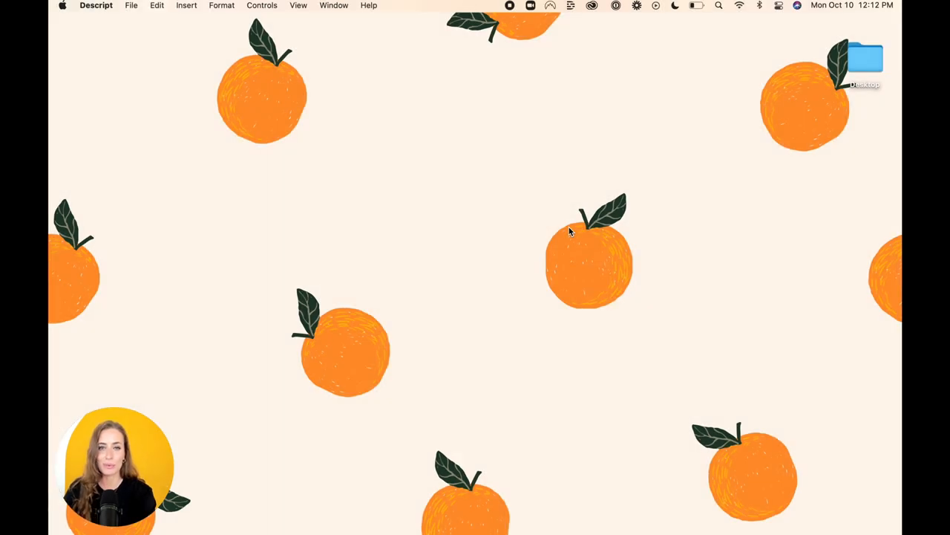
Finish the recording and copy it into a new Descript project
click(864, 59)
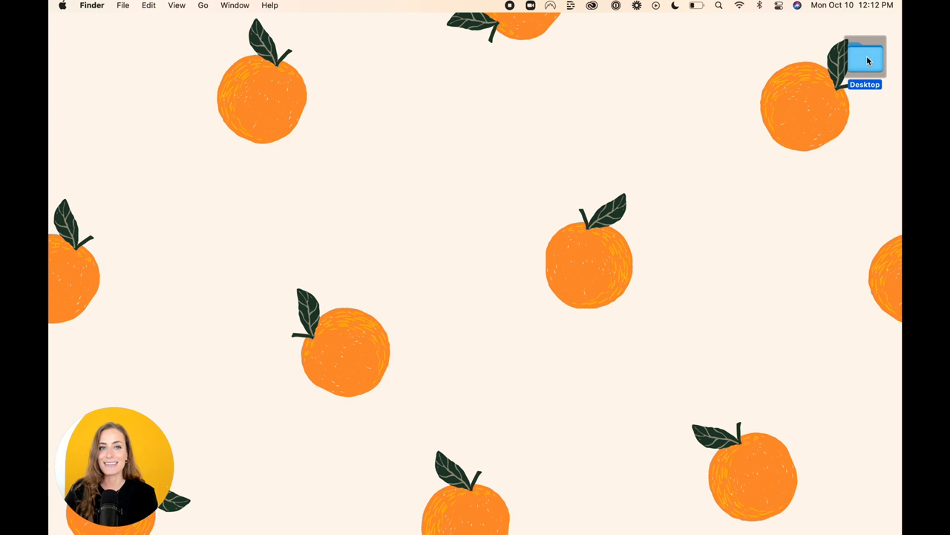
mouse_move(772, 71)
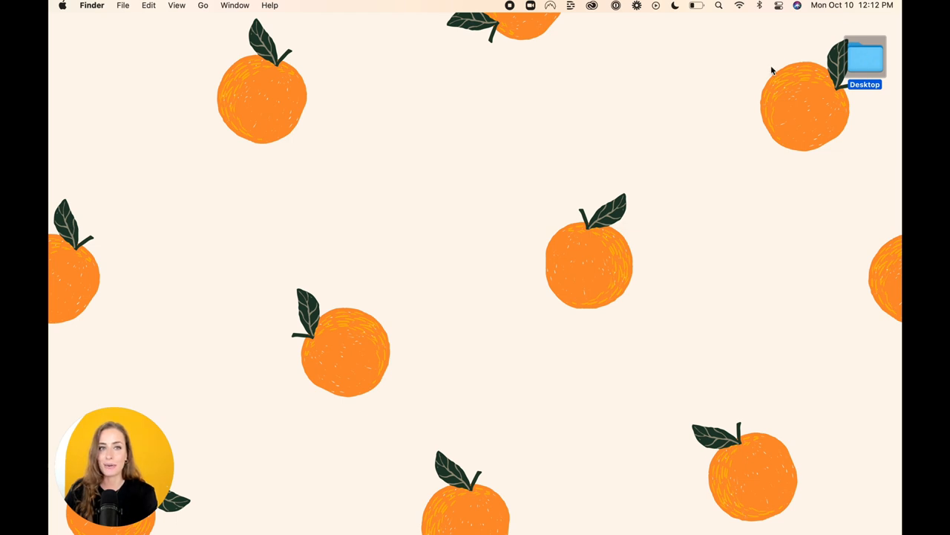
mouse_move(571, 4)
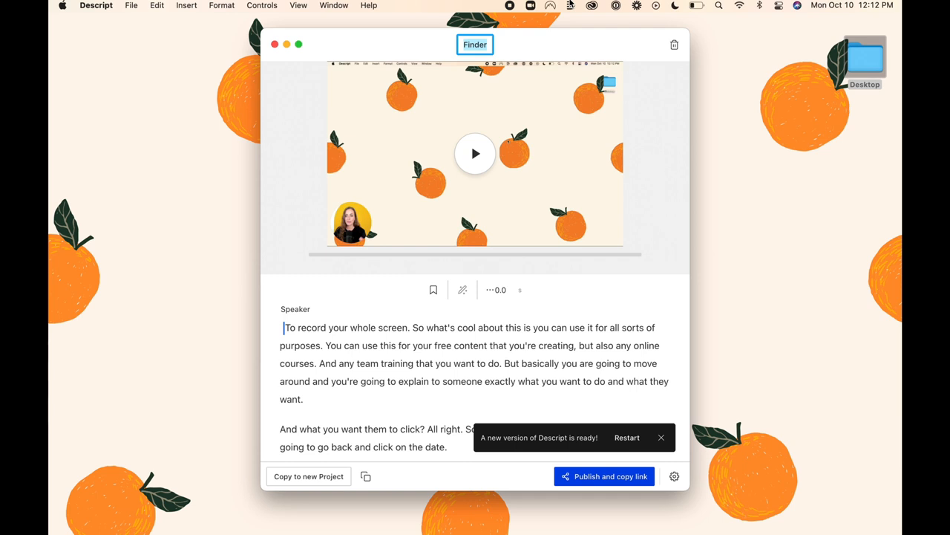
mouse_move(511, 362)
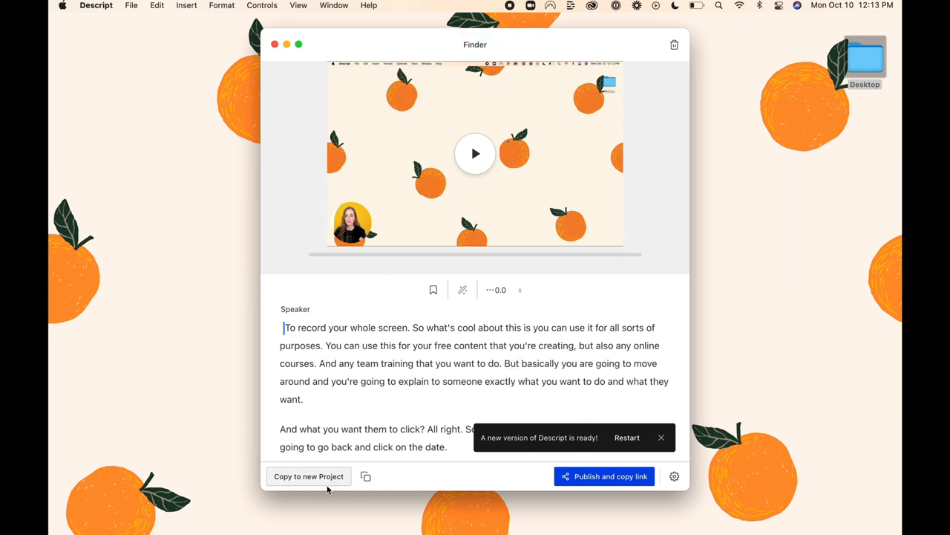
click(309, 475)
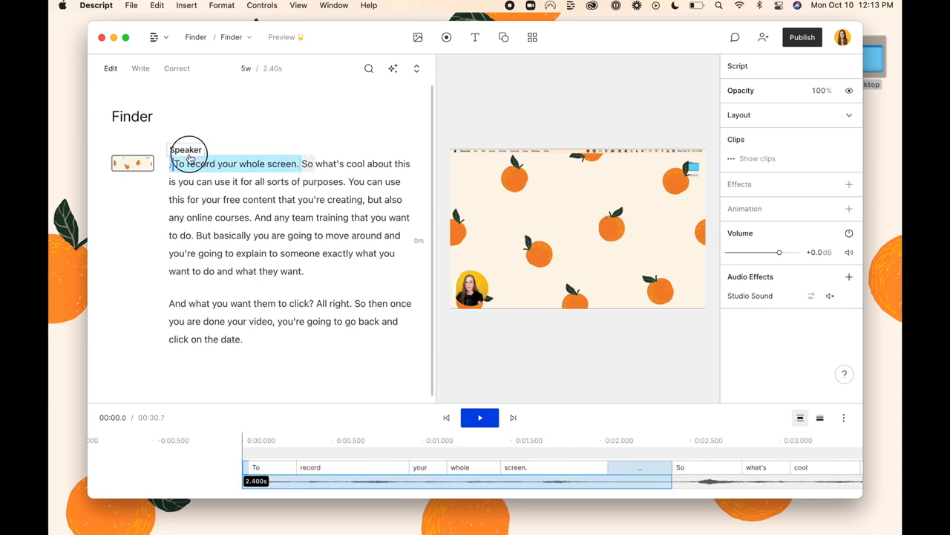
Switch to the 'Quick & Easy Captions - Final' project
click(190, 157)
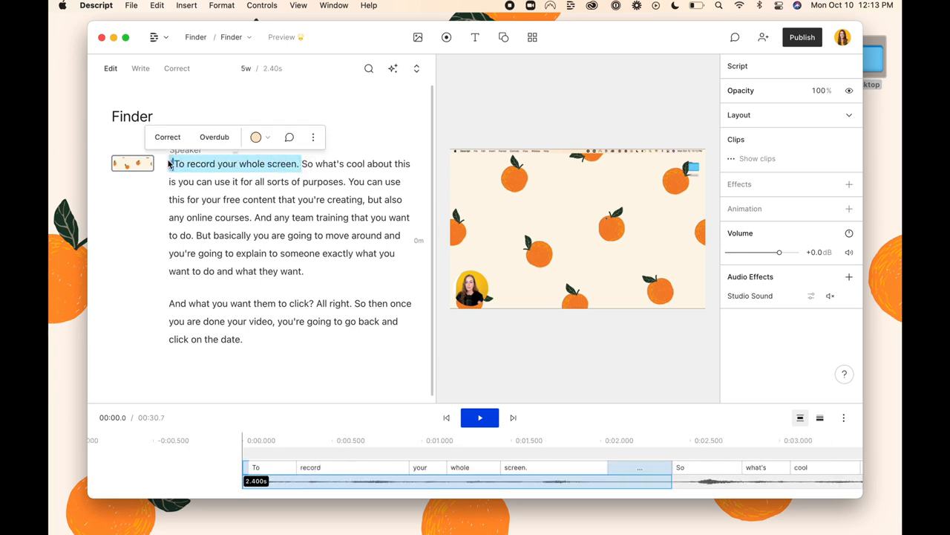
key(delete)
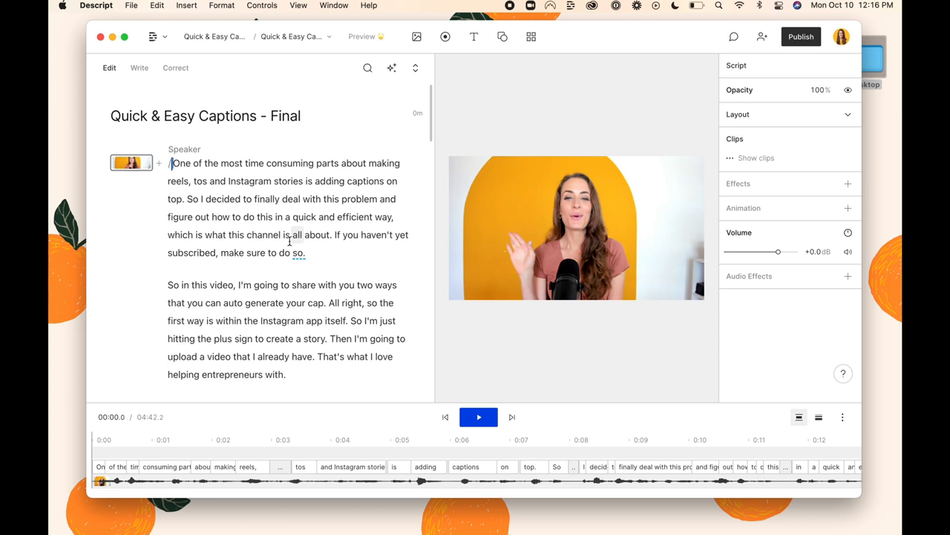
Duplicate the Instagram app passage into a new composition and open it
click(479, 416)
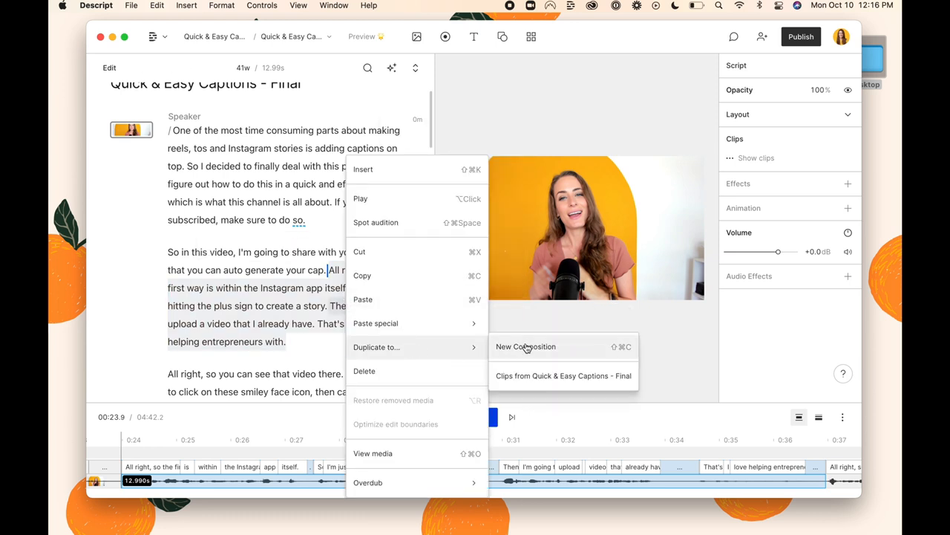
click(526, 346)
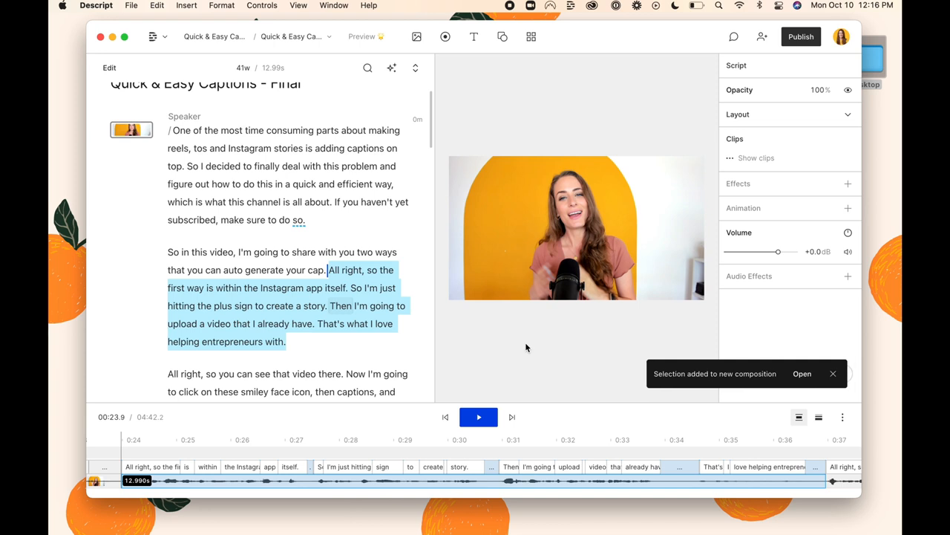
click(802, 374)
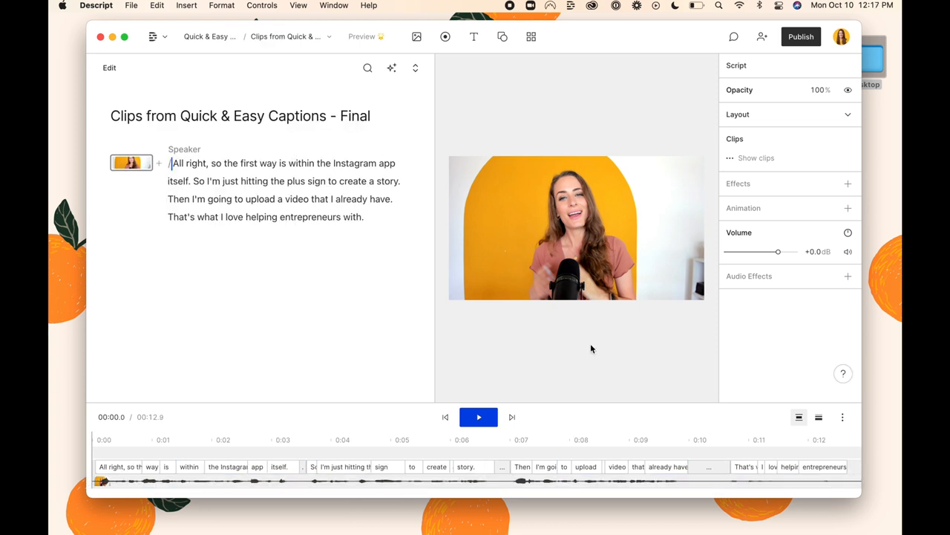
mouse_move(561, 339)
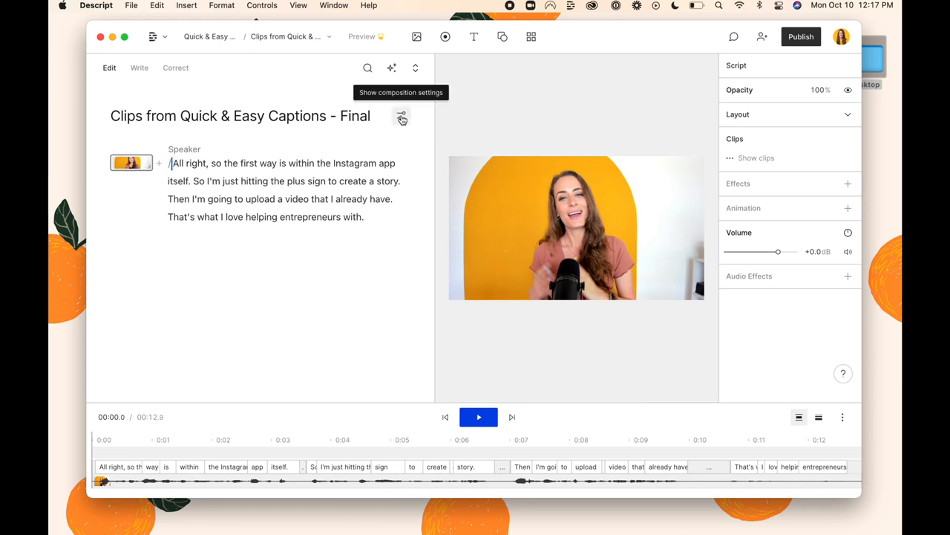
Make the composition a vertical 1080×1920 frame with the speaker video filling it
click(401, 116)
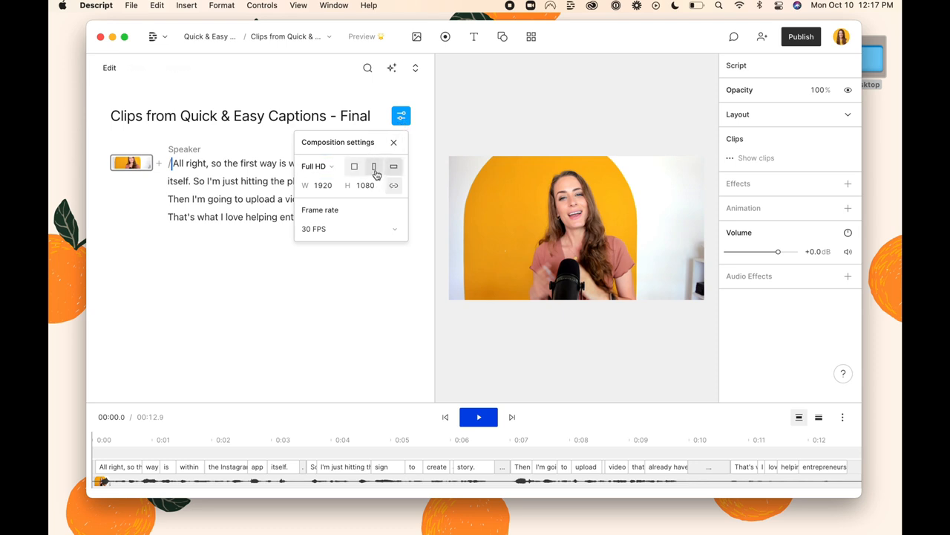
click(375, 166)
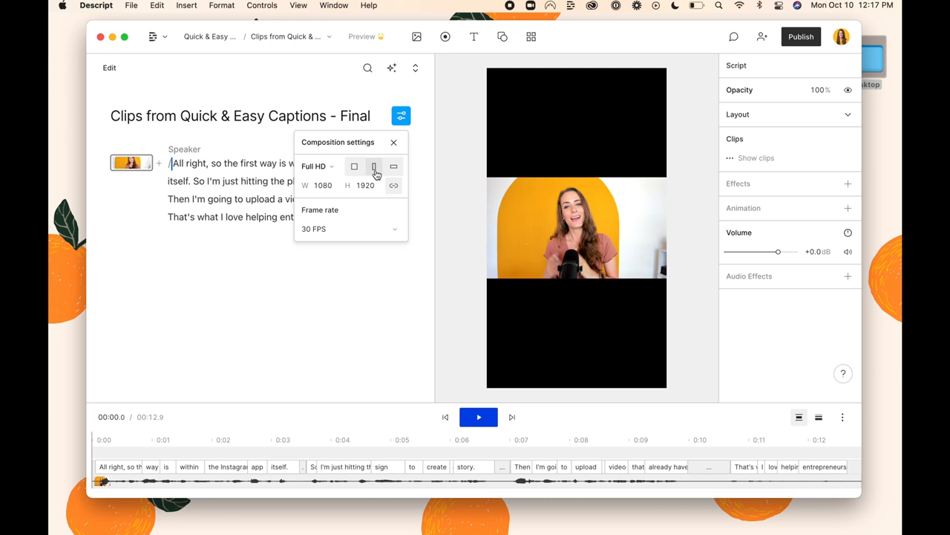
click(374, 166)
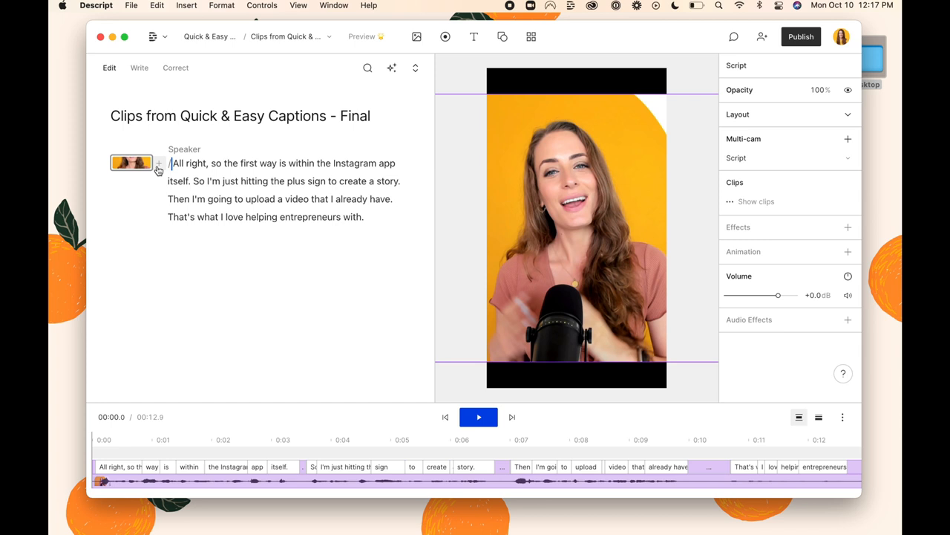
Insert Fancy Captions, preview them in playback, and select the caption layer
click(158, 162)
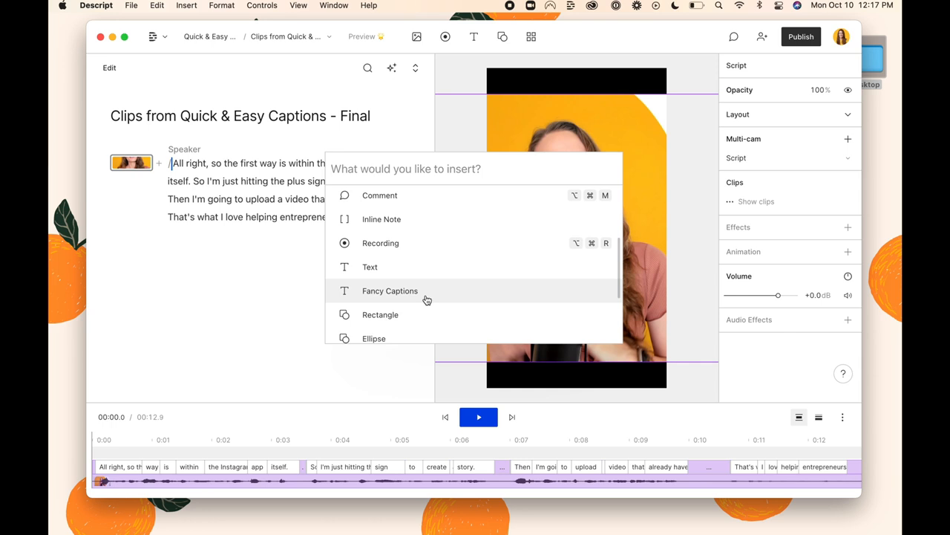
click(389, 290)
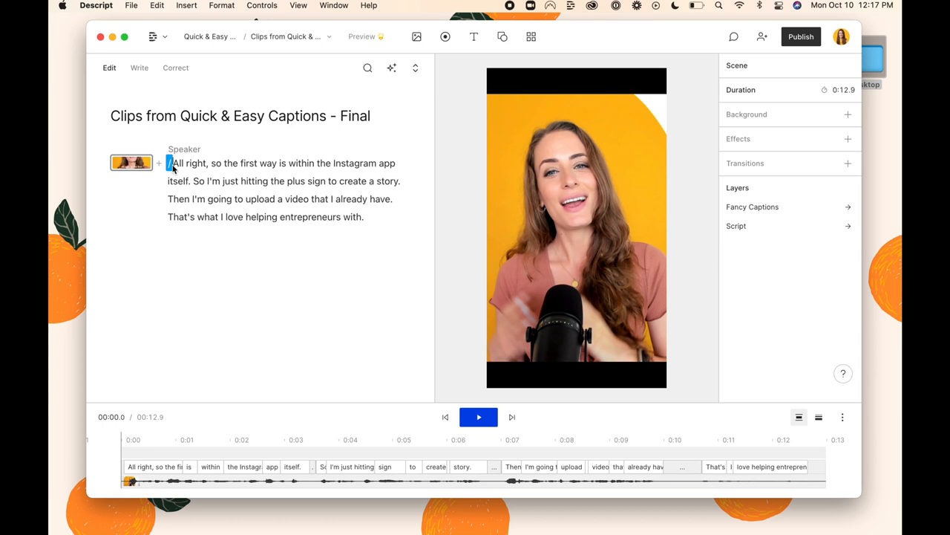
click(478, 415)
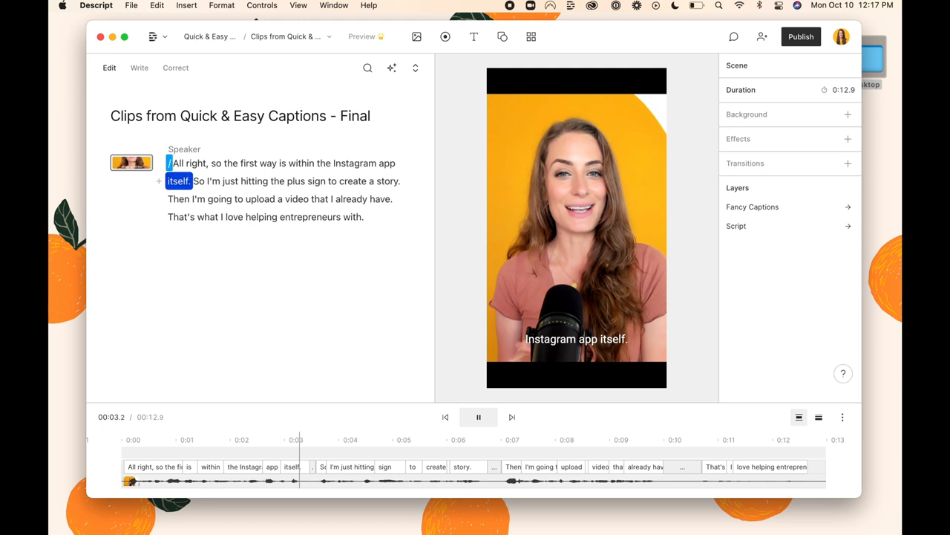
click(478, 416)
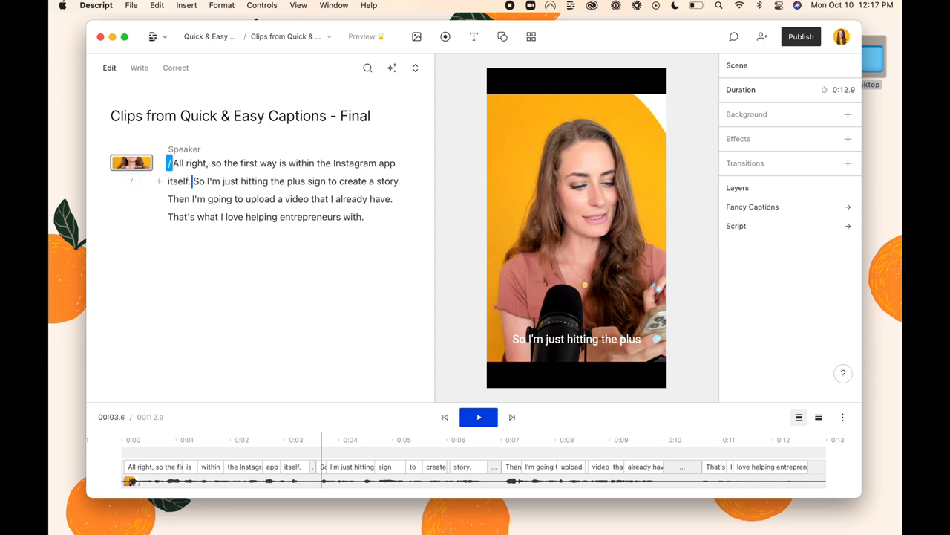
click(586, 348)
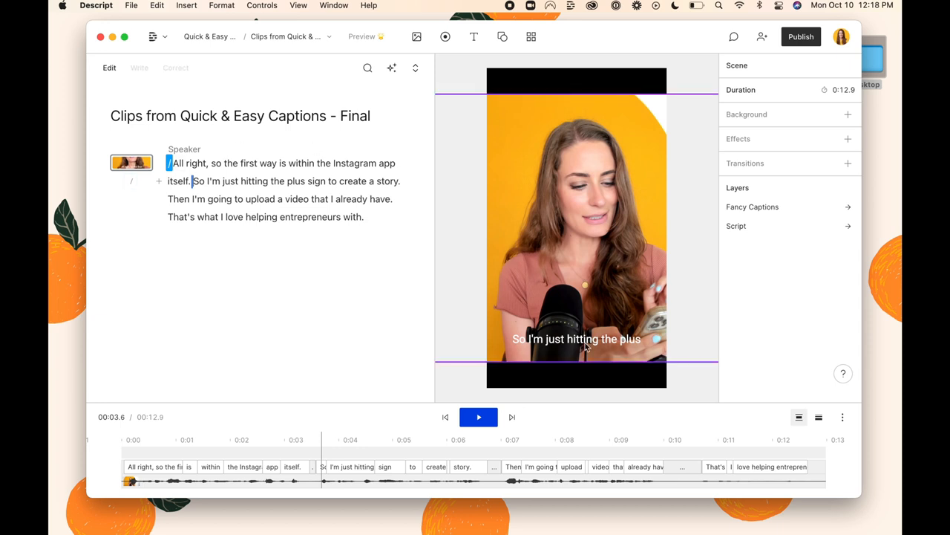
click(752, 207)
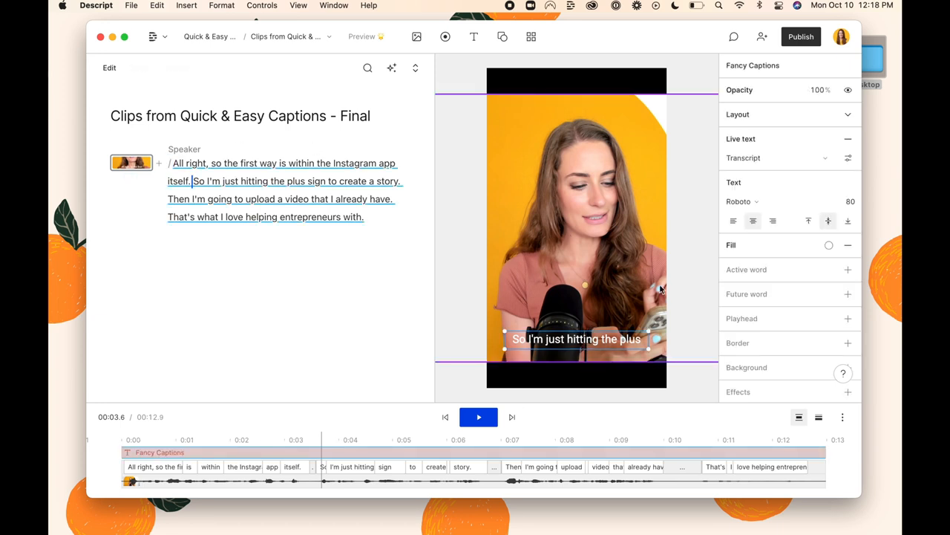
Give the captions a black background and a pink active-word highlight
scroll(down, 3)
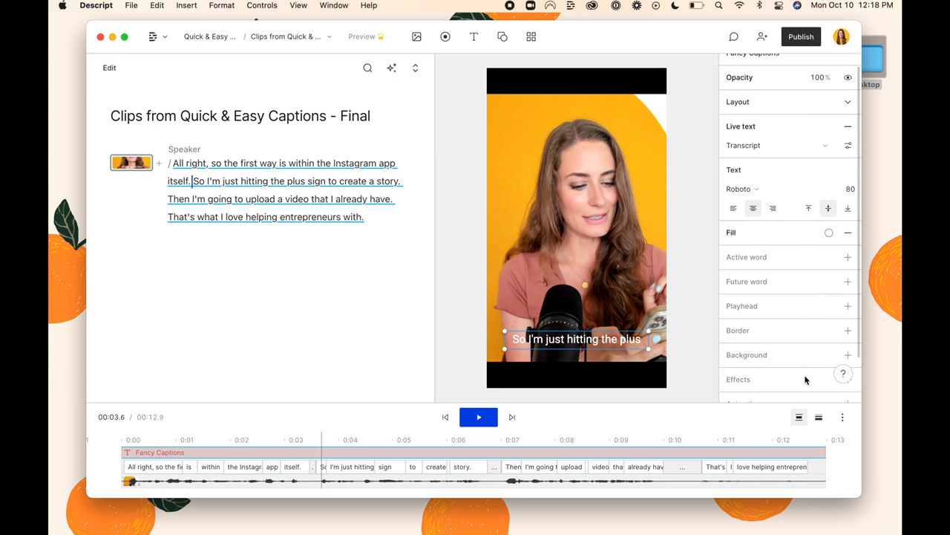
scroll(down, 3)
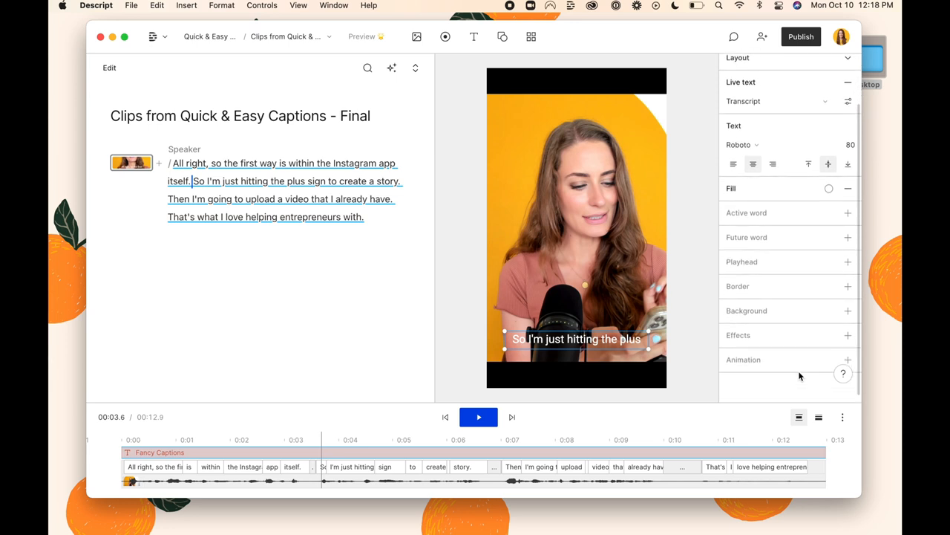
click(847, 311)
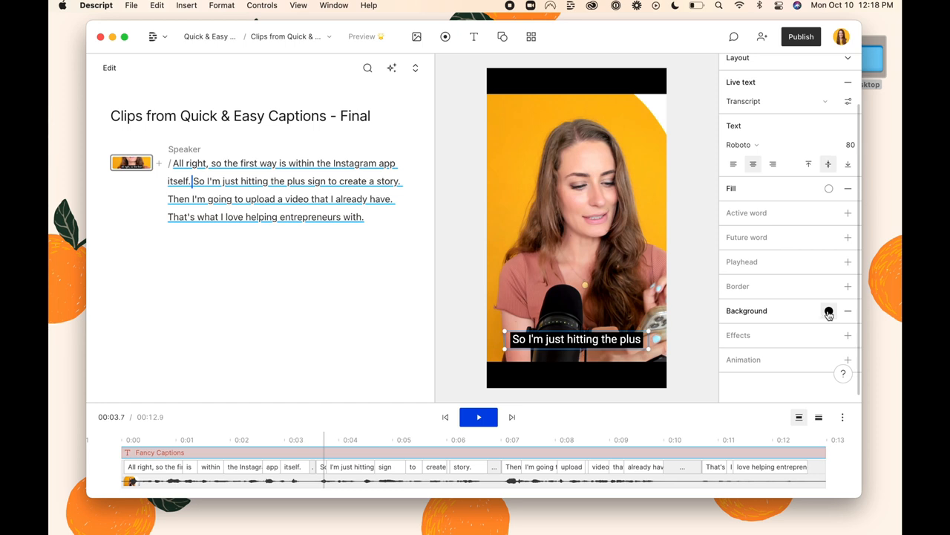
click(847, 214)
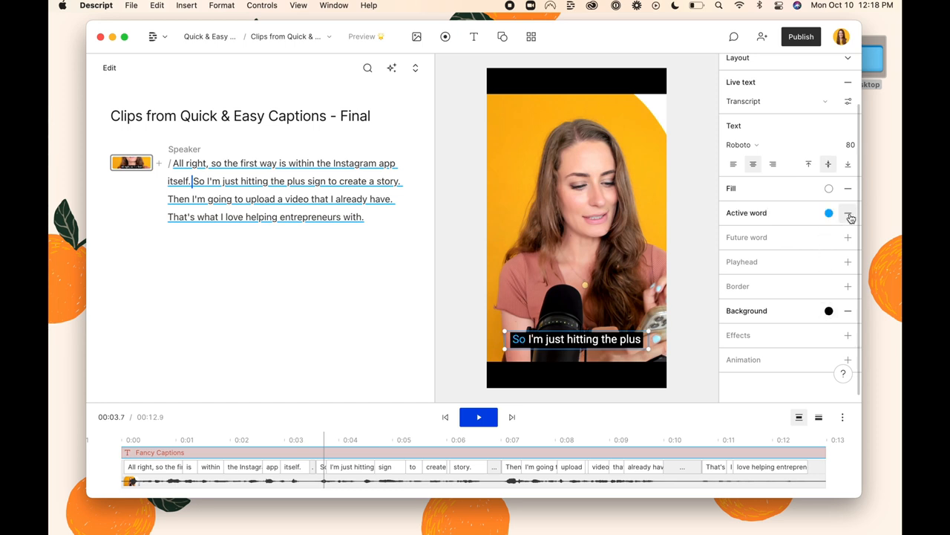
click(829, 214)
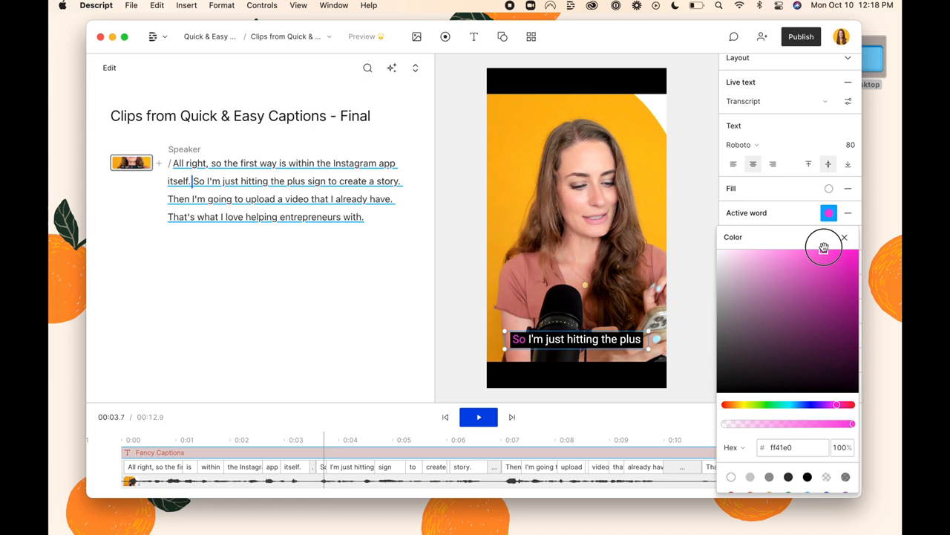
click(843, 237)
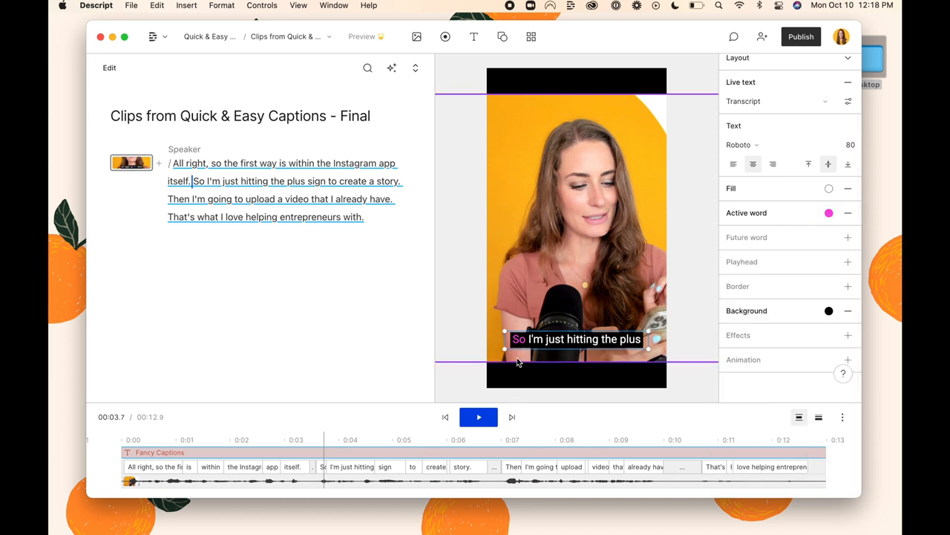
mouse_move(519, 363)
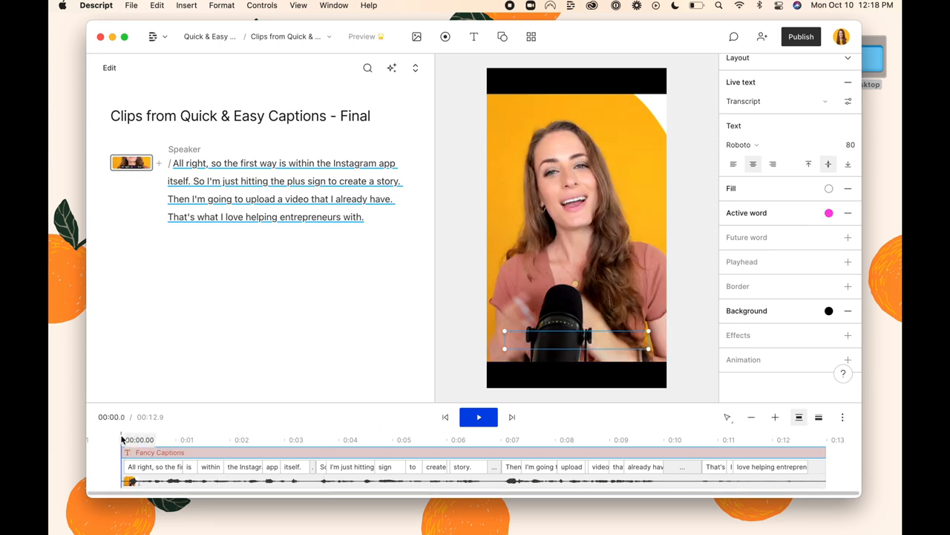
Preview the captioned clip and open the Publish options for sharing it
click(479, 416)
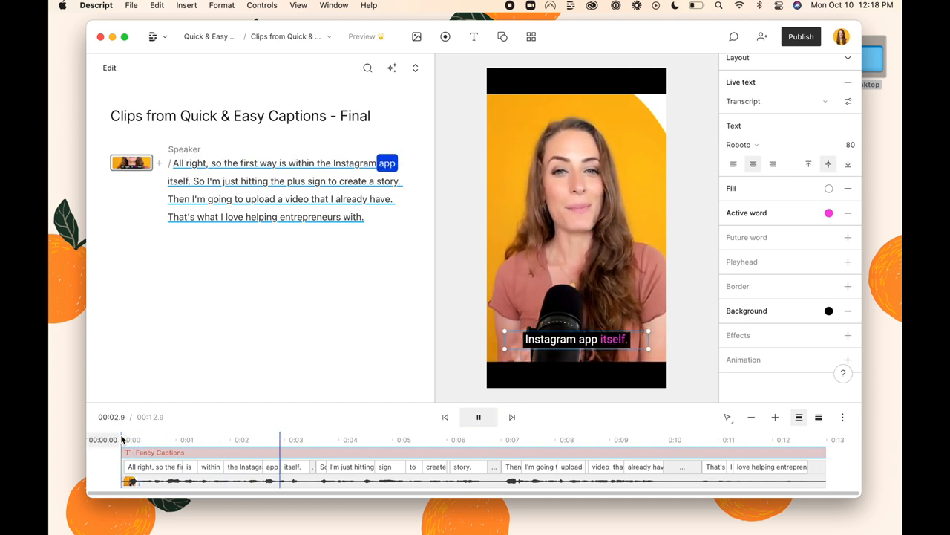
click(478, 416)
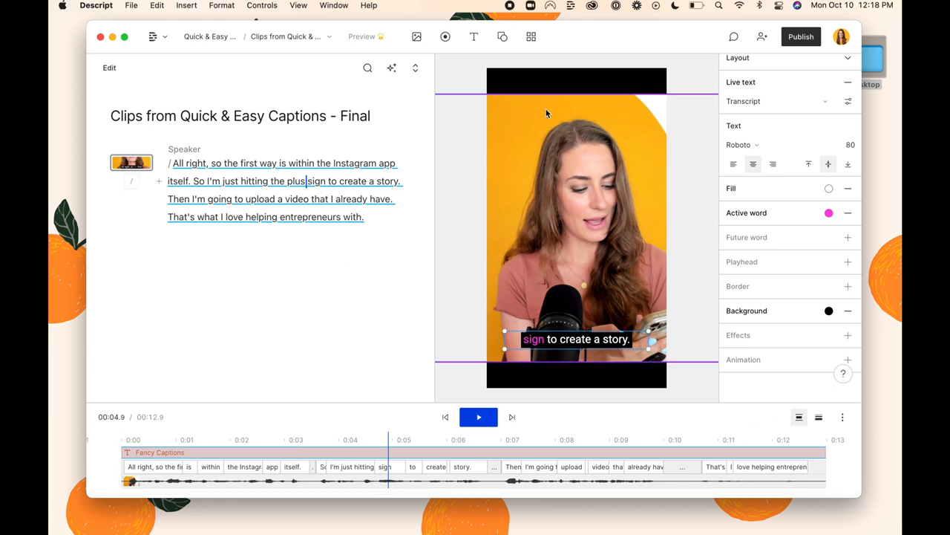
click(802, 35)
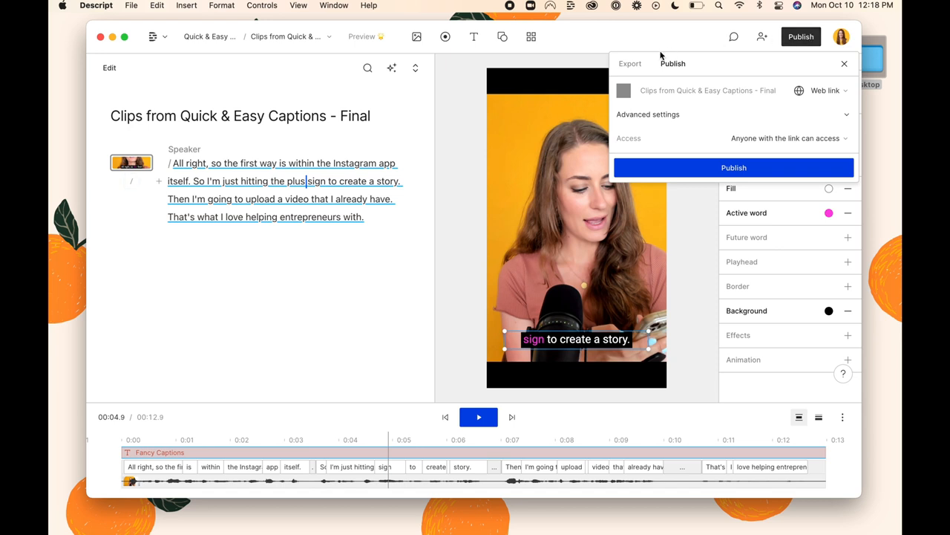
click(630, 62)
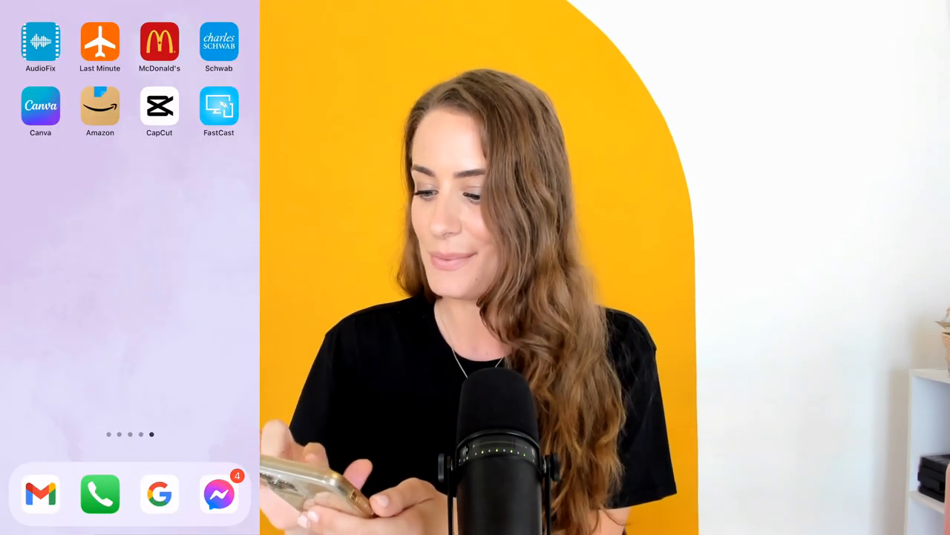
Start a new CapCut project with the selfie video and generate auto captions for it
click(159, 106)
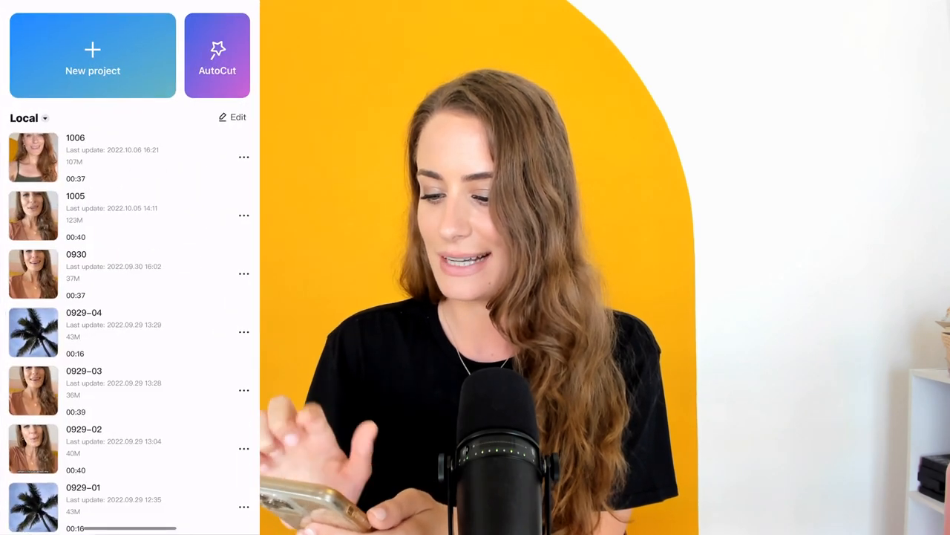
click(92, 56)
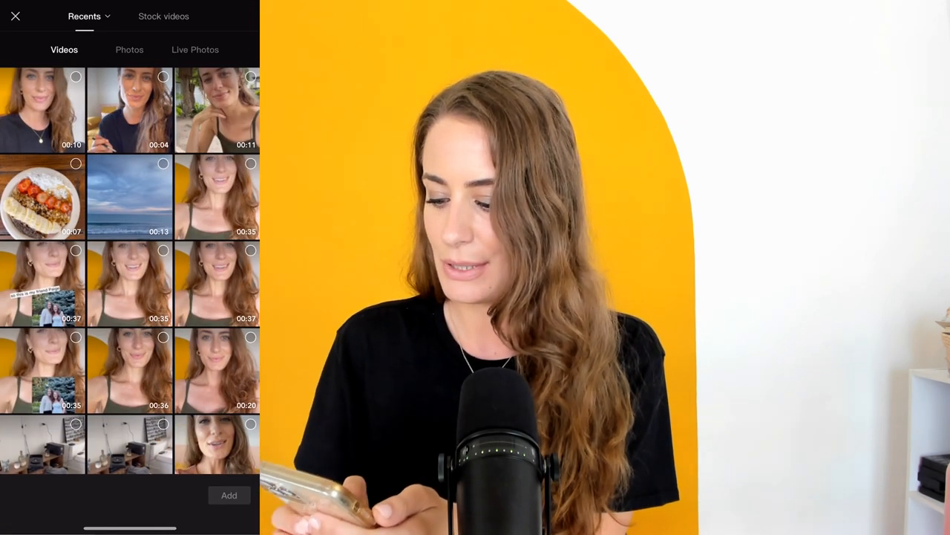
click(15, 15)
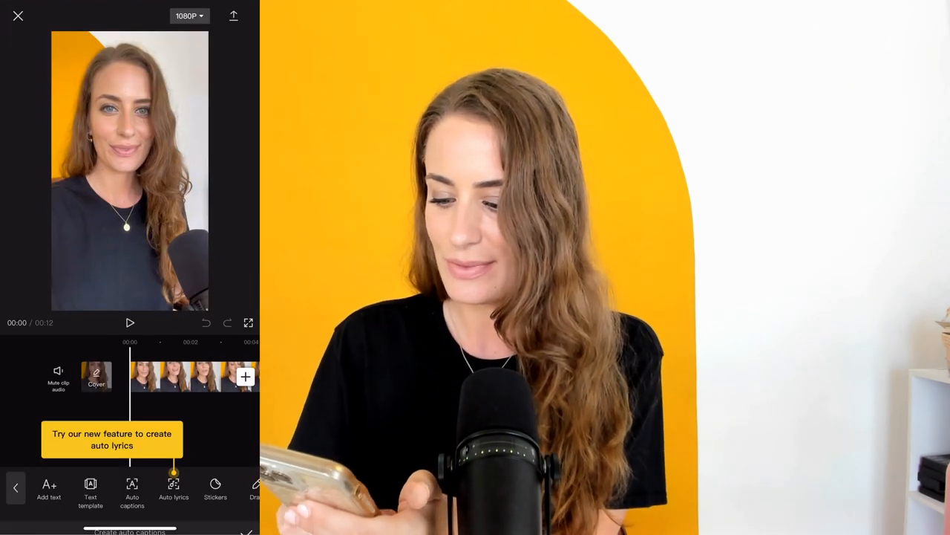
click(131, 490)
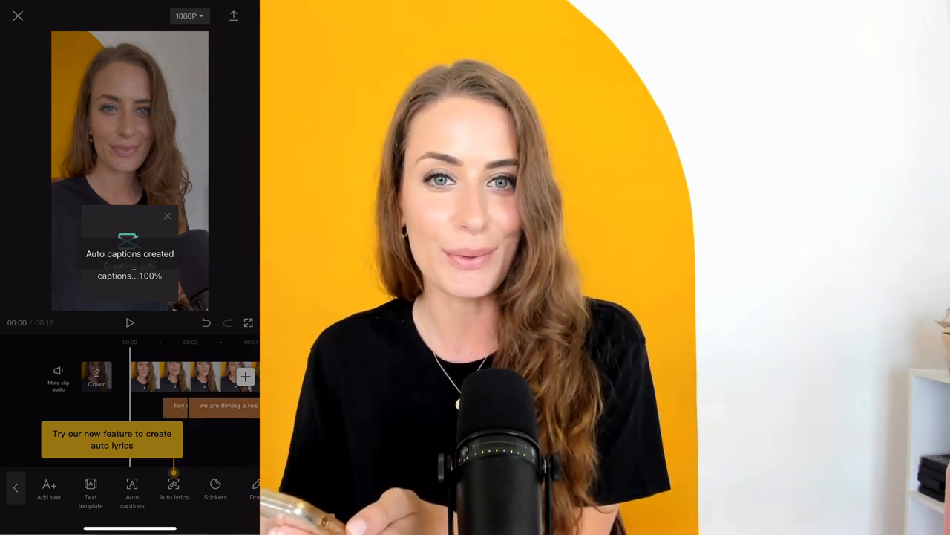
click(131, 322)
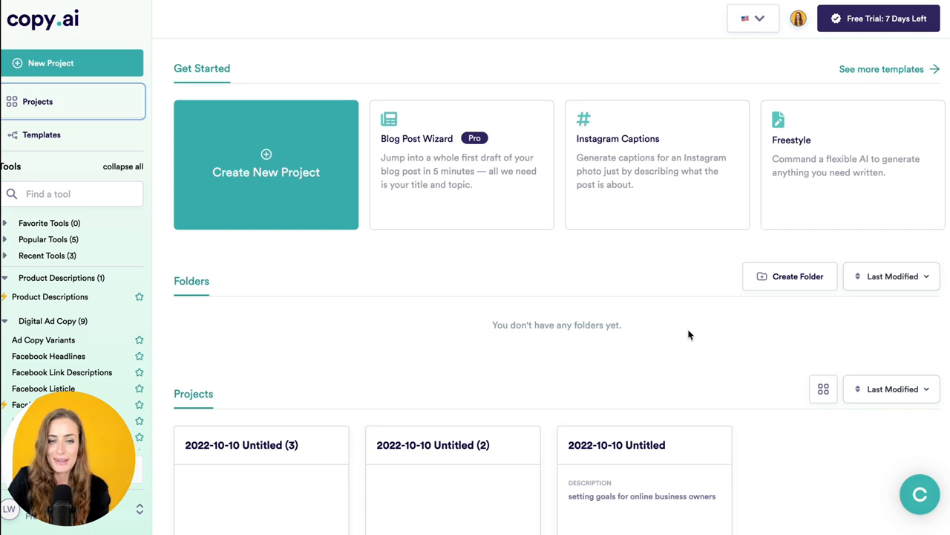
scroll(down, 3)
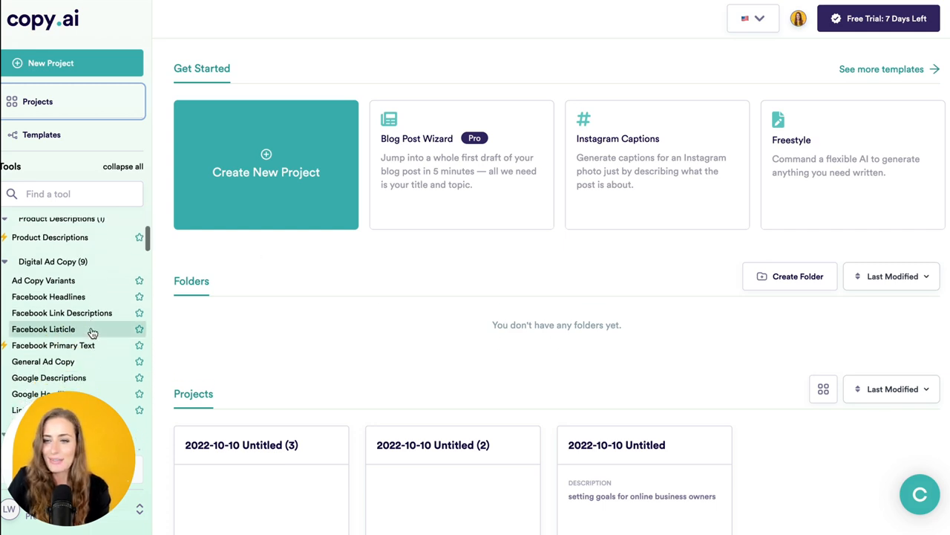
scroll(down, 3)
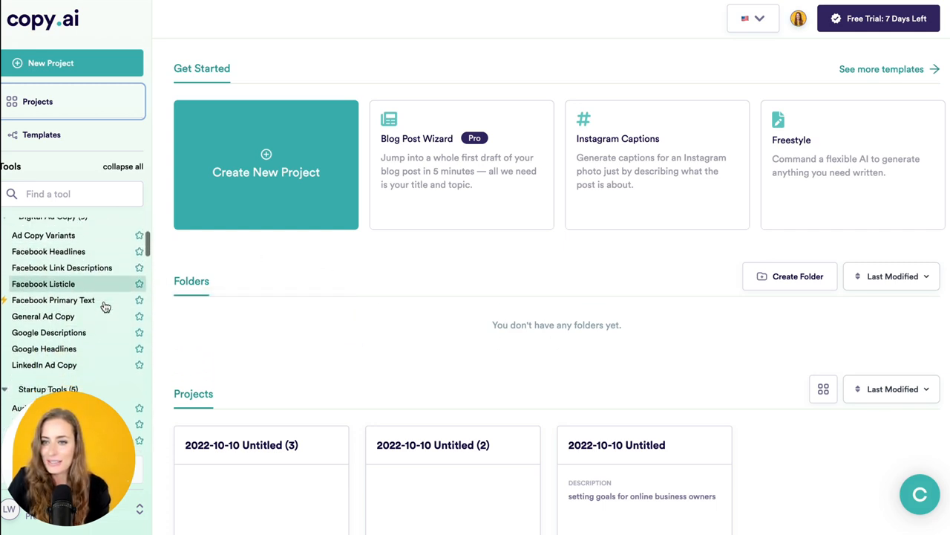
scroll(down, 3)
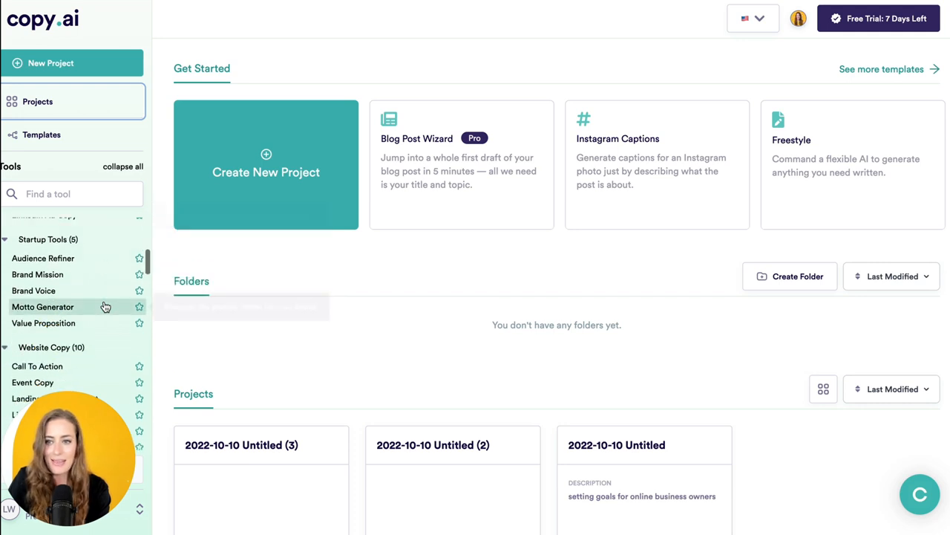
scroll(down, 3)
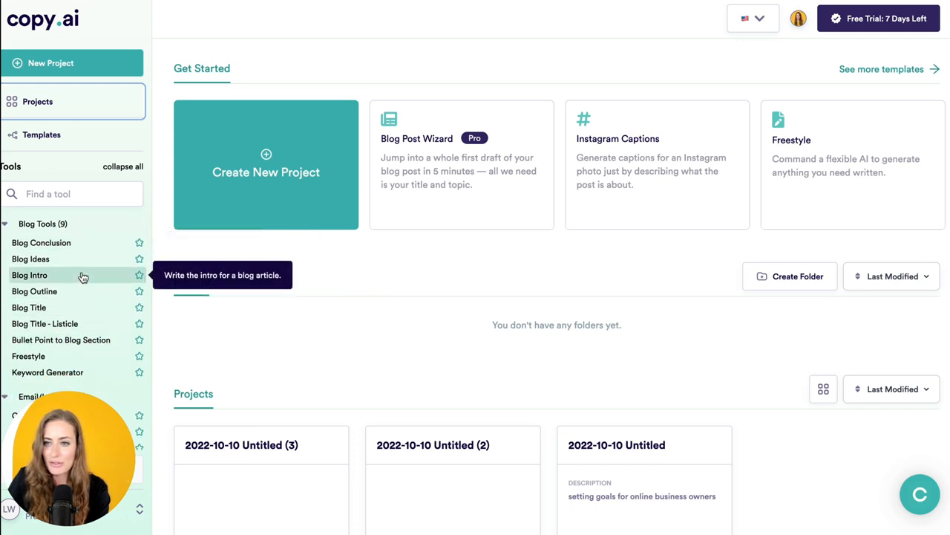
scroll(down, 3)
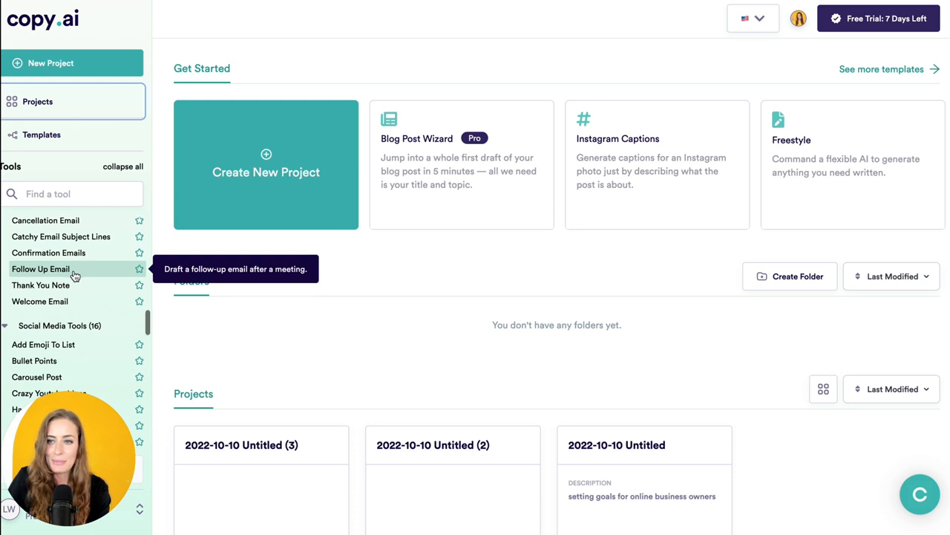
scroll(down, 3)
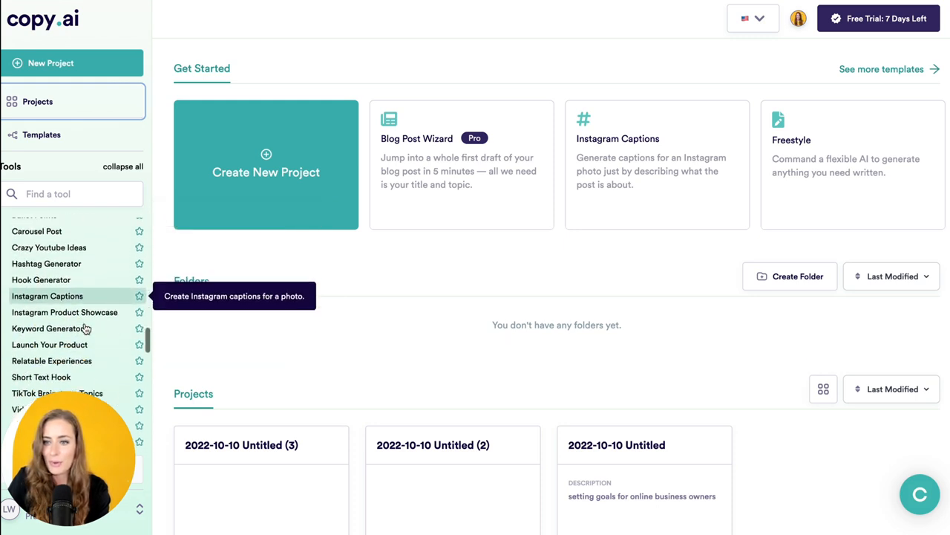
scroll(down, 3)
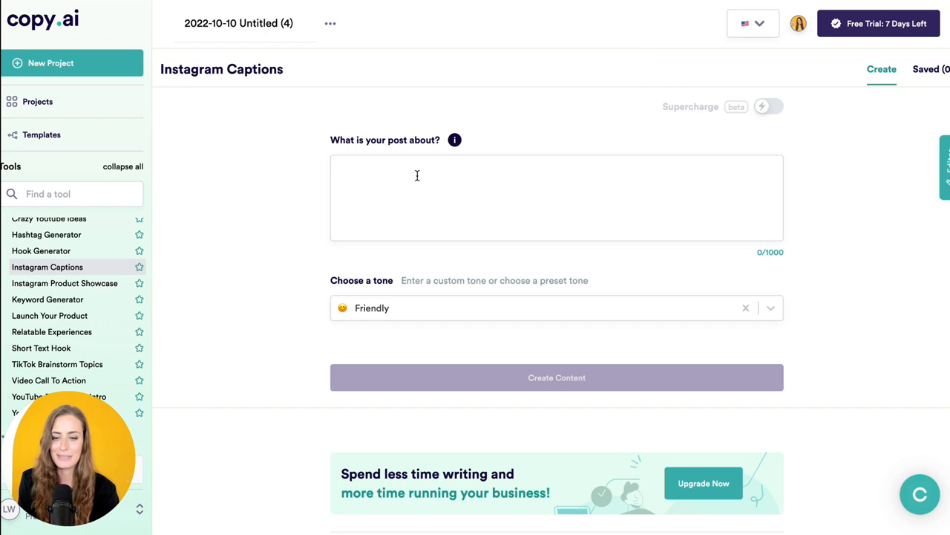
Describe the post as quarter 4 planning top tips in Friendly tone and create Instagram caption content
text(it's the start of quarter 4. here are my top tips for planning our your best quarter yet!)
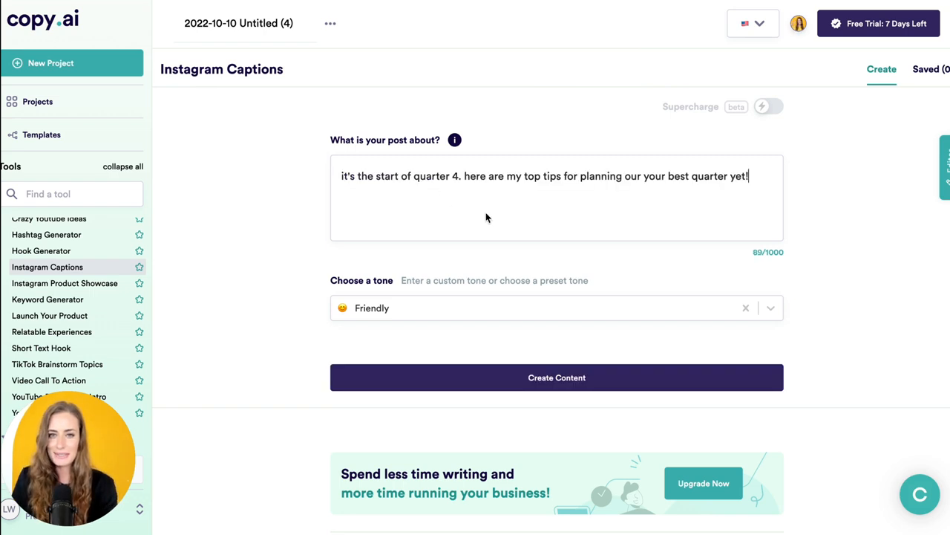
mouse_move(647, 248)
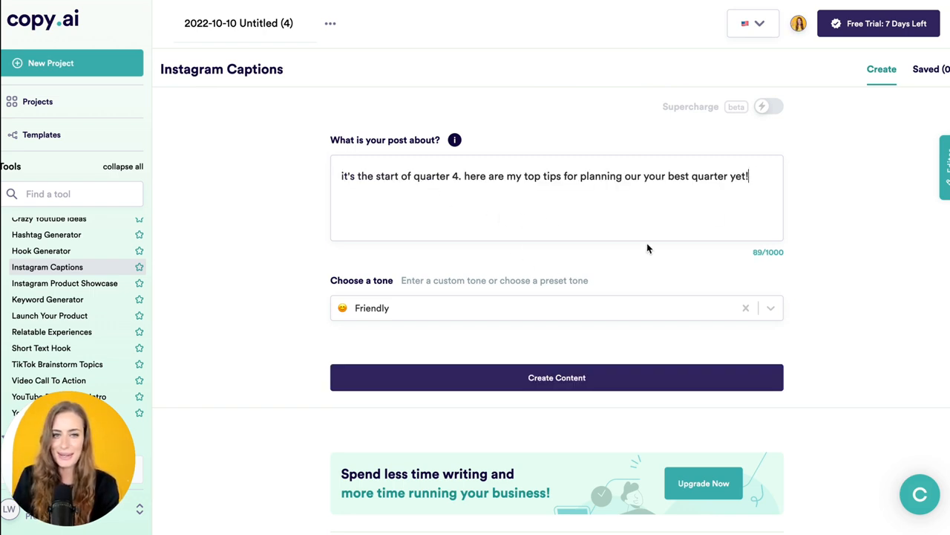
mouse_move(788, 318)
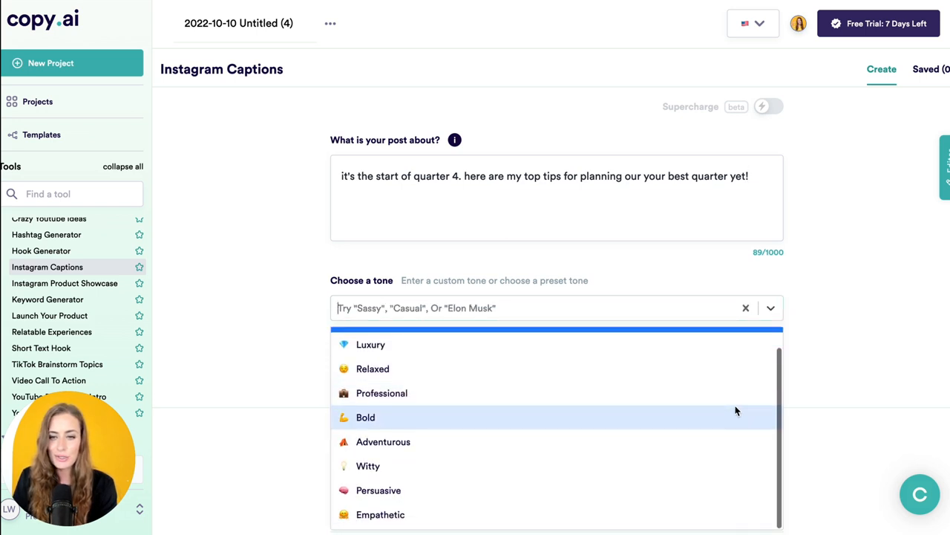
mouse_move(734, 490)
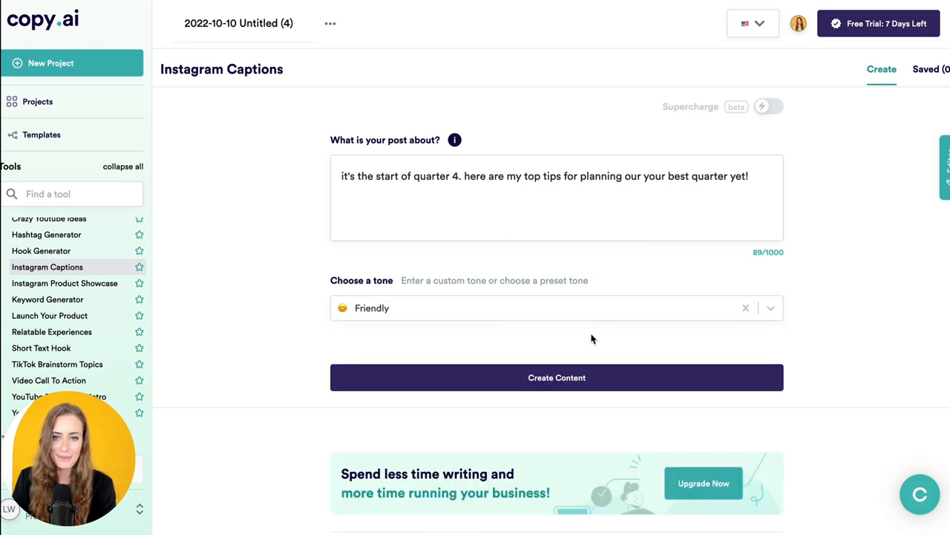
click(557, 377)
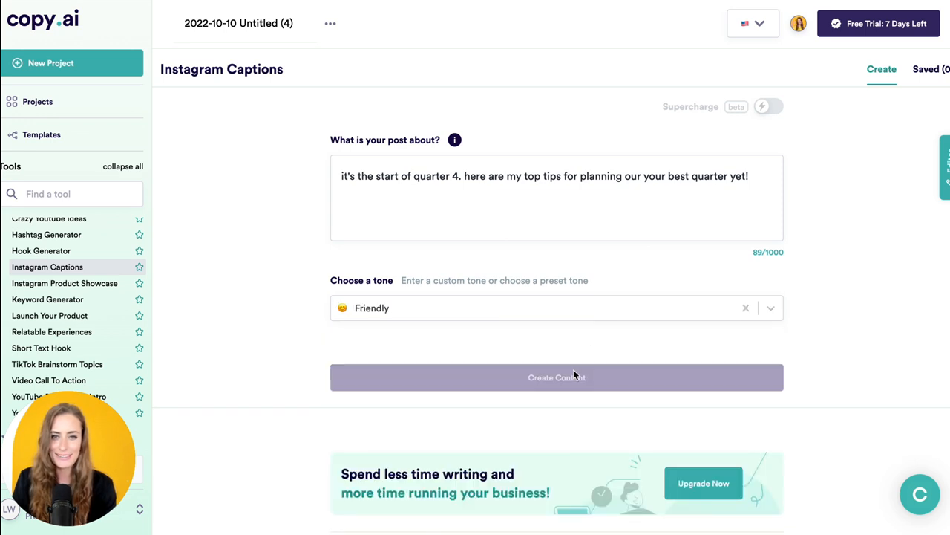
Copy the Quarter 4 downhill-slide caption into the editor and begin 'Add my own text' below it
click(557, 377)
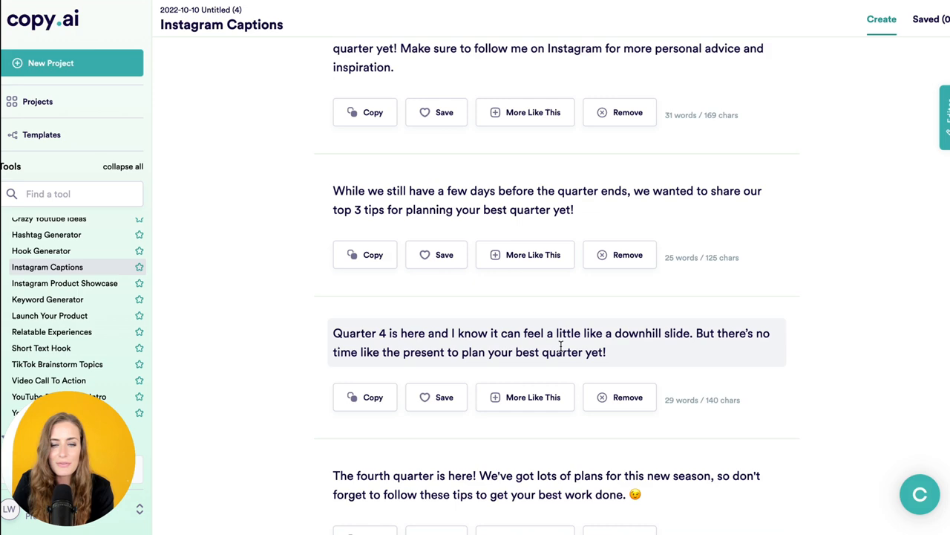
click(366, 396)
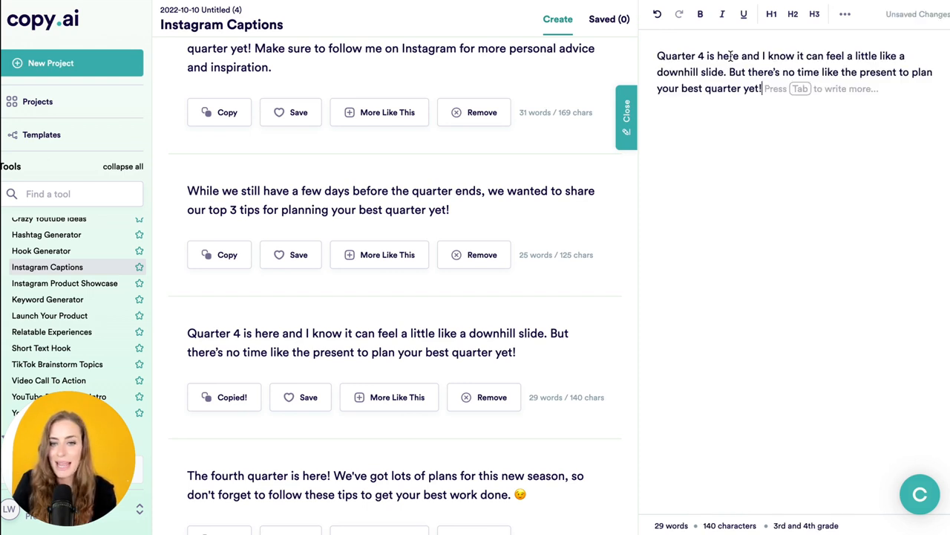
mouse_move(413, 409)
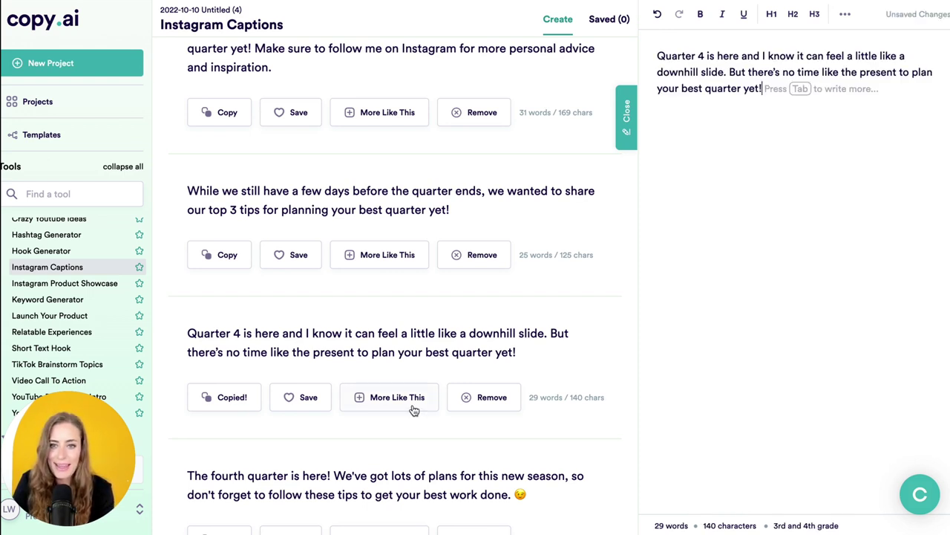
click(389, 396)
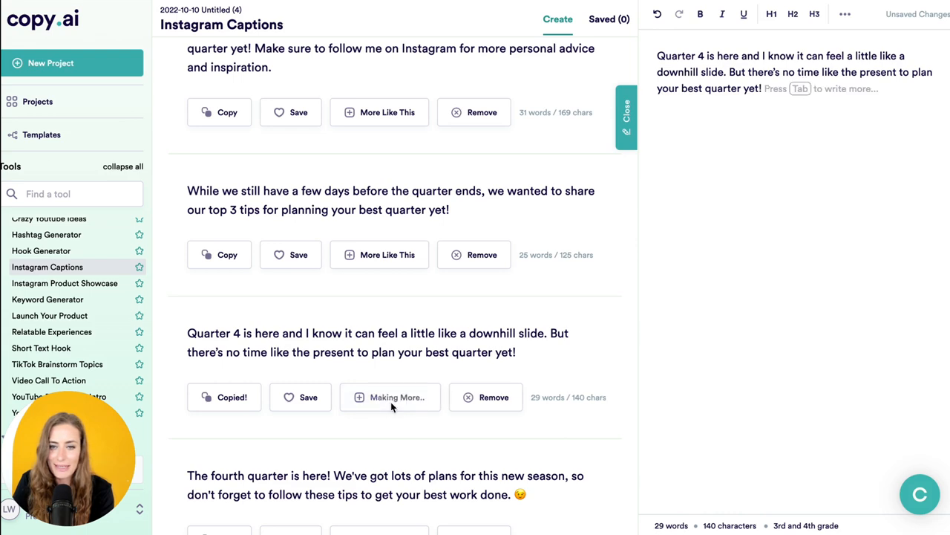
click(389, 396)
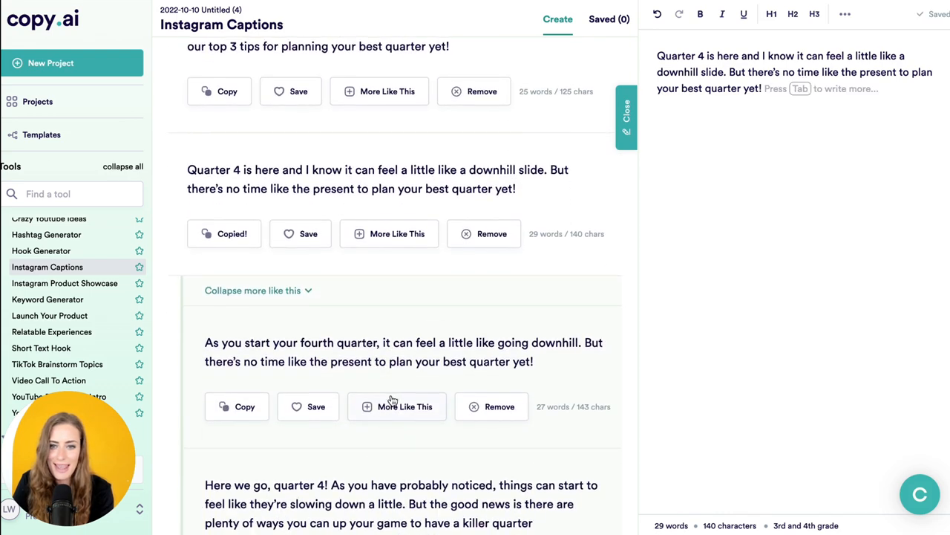
scroll(down, 3)
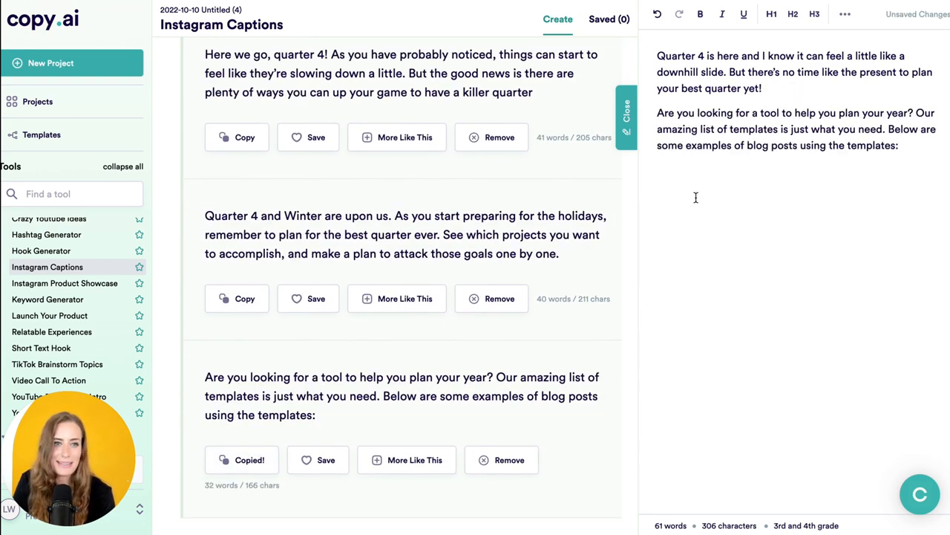
text(A)
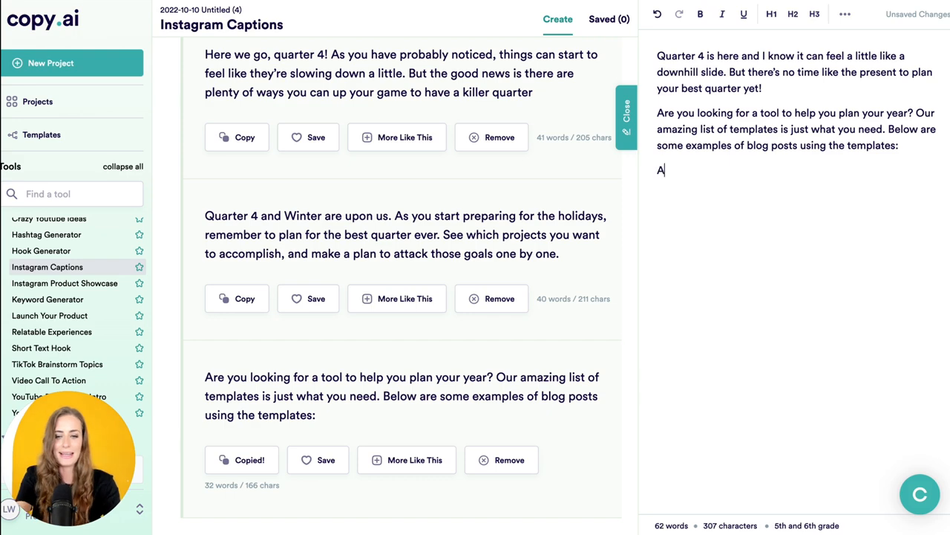
text(dd my own text)
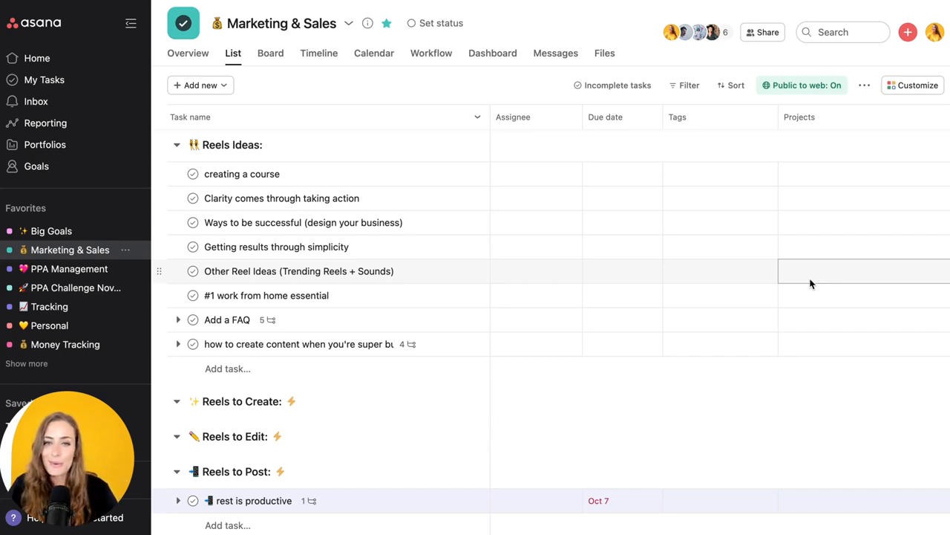
Go to the Marketing & Sales project's Rules via Customize and start adding a rule
click(912, 85)
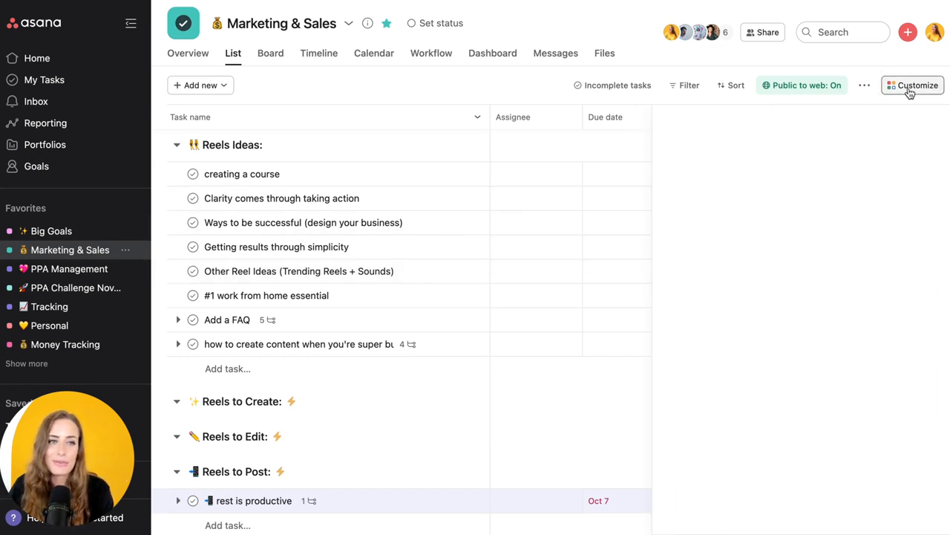
click(912, 85)
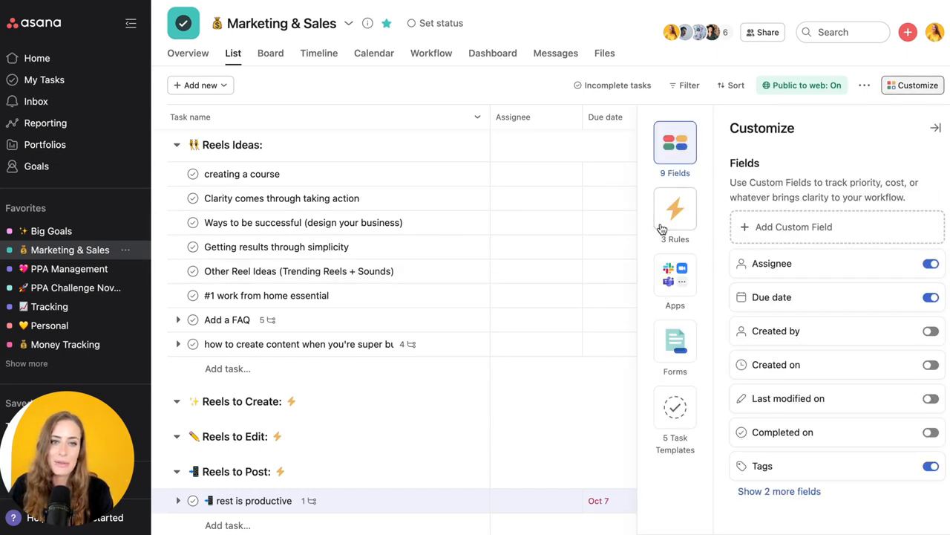
click(675, 208)
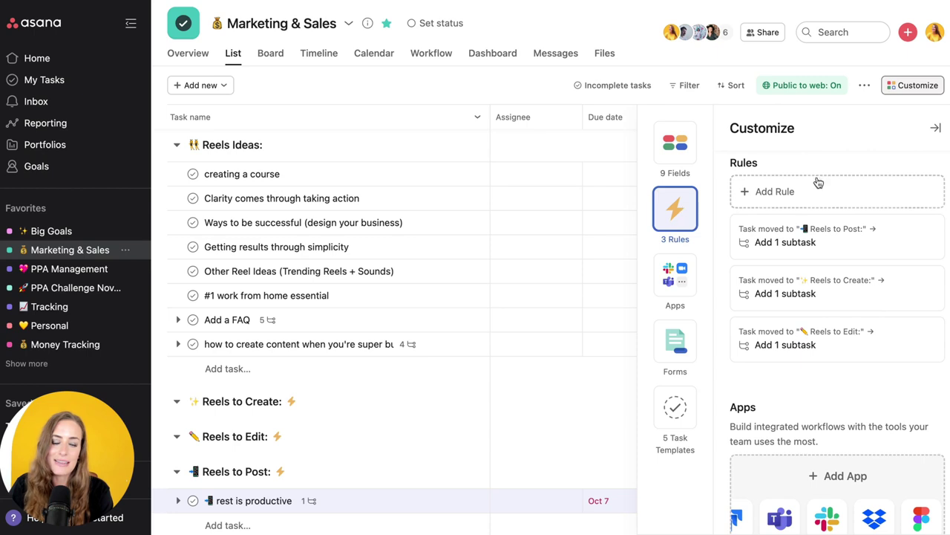
click(775, 190)
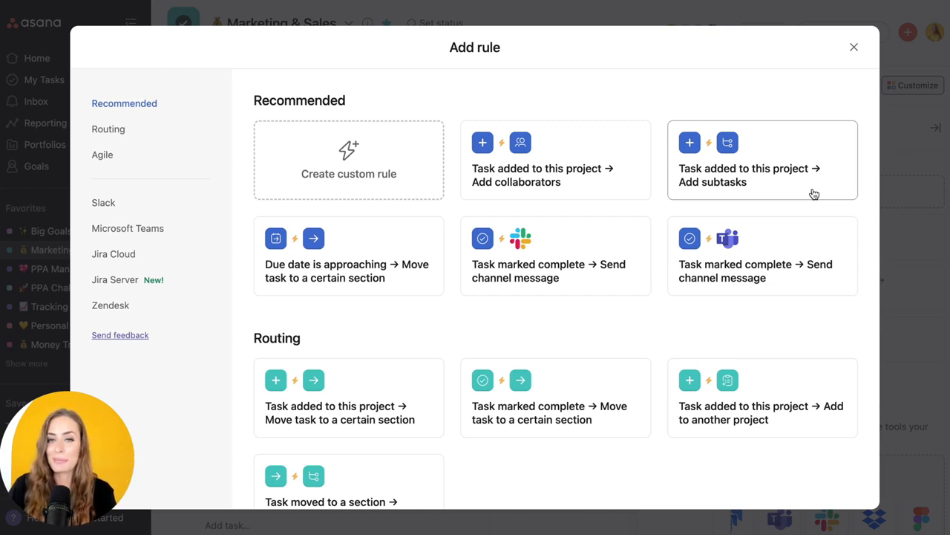
Start a custom rule, browse its Actions list, then leave the builder without saving
click(348, 159)
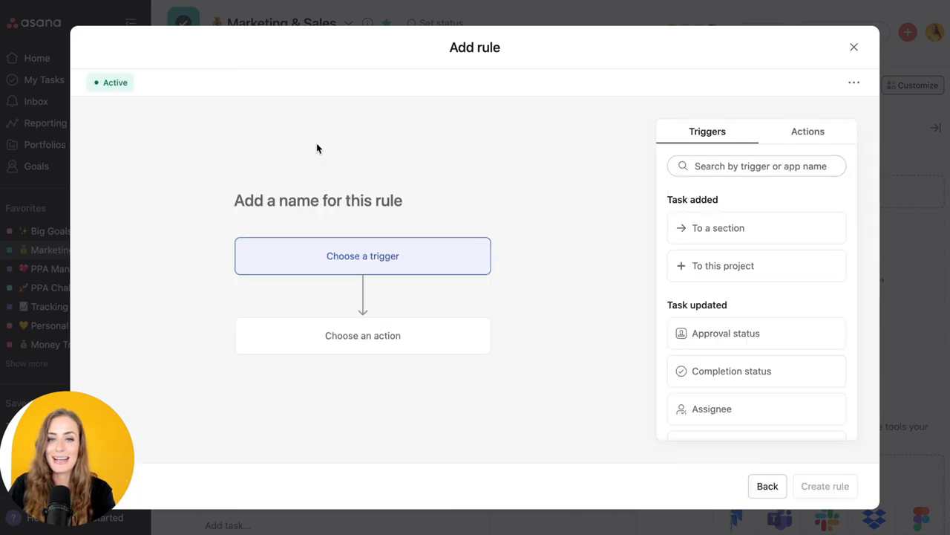
mouse_move(805, 311)
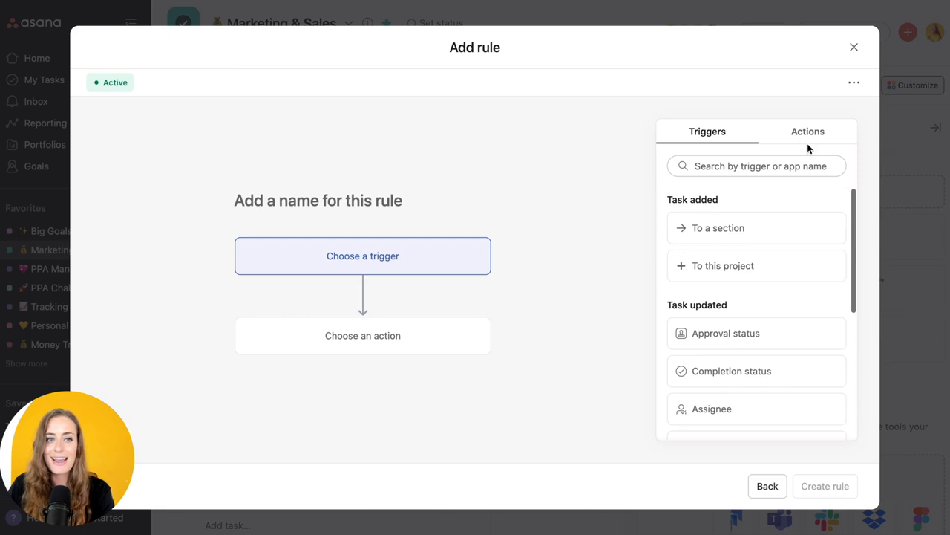
click(808, 131)
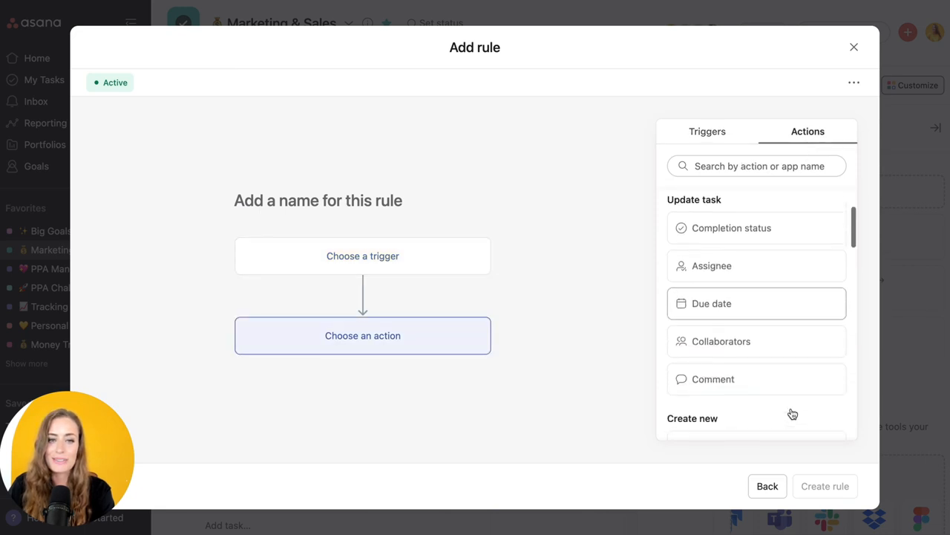
click(854, 46)
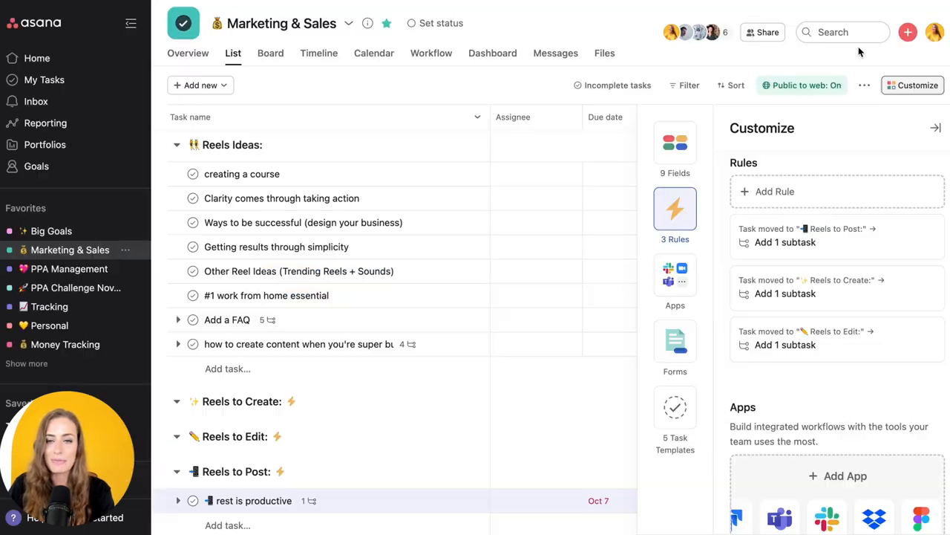
Close the Customize panel and grab the '#1 work from home essential' task
click(935, 127)
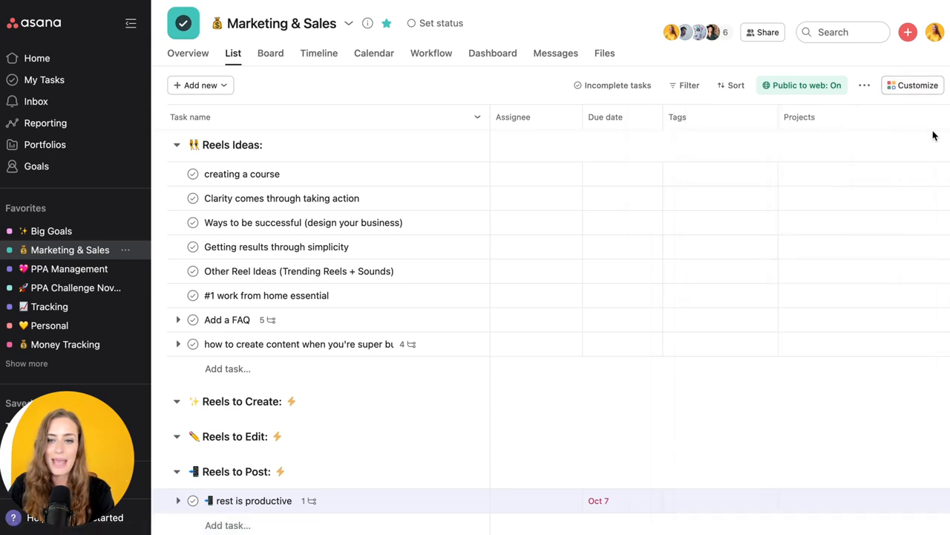
mouse_move(332, 159)
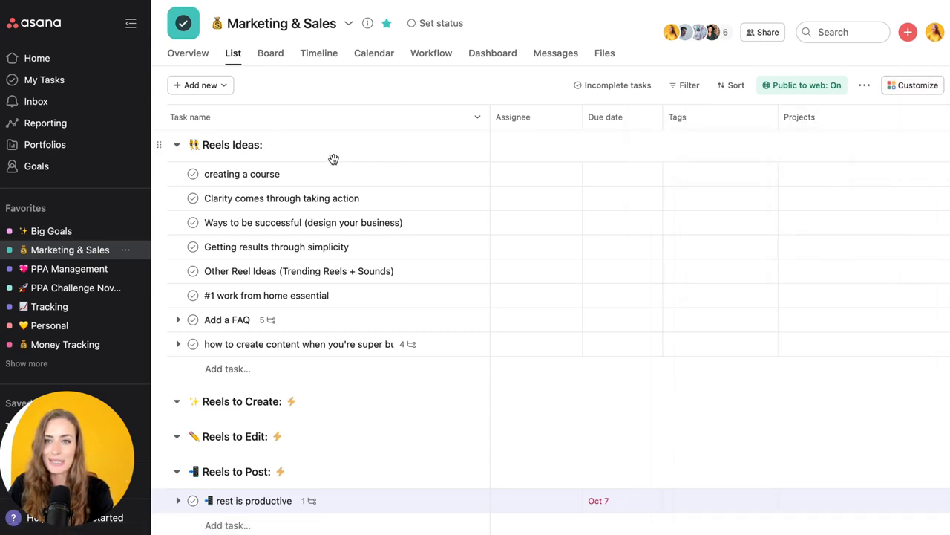
mouse_move(266, 157)
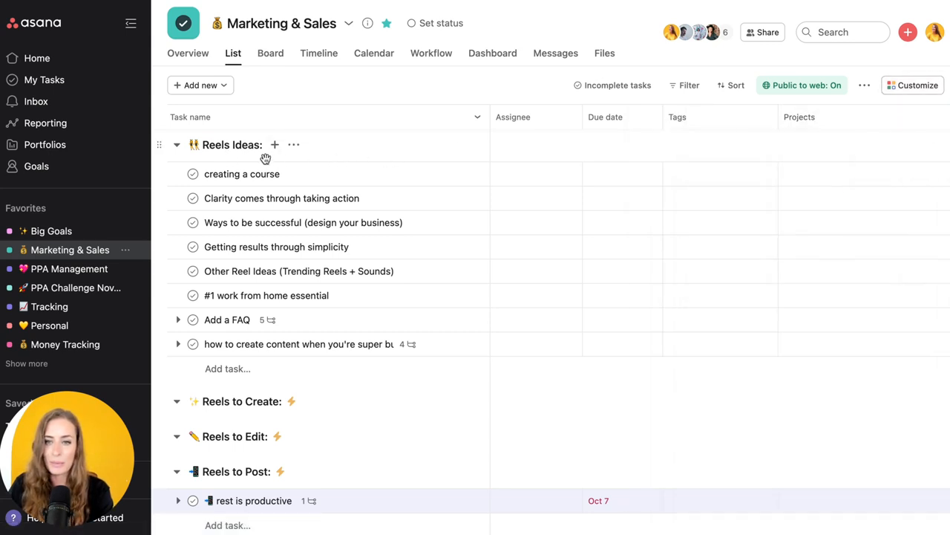
mouse_move(297, 344)
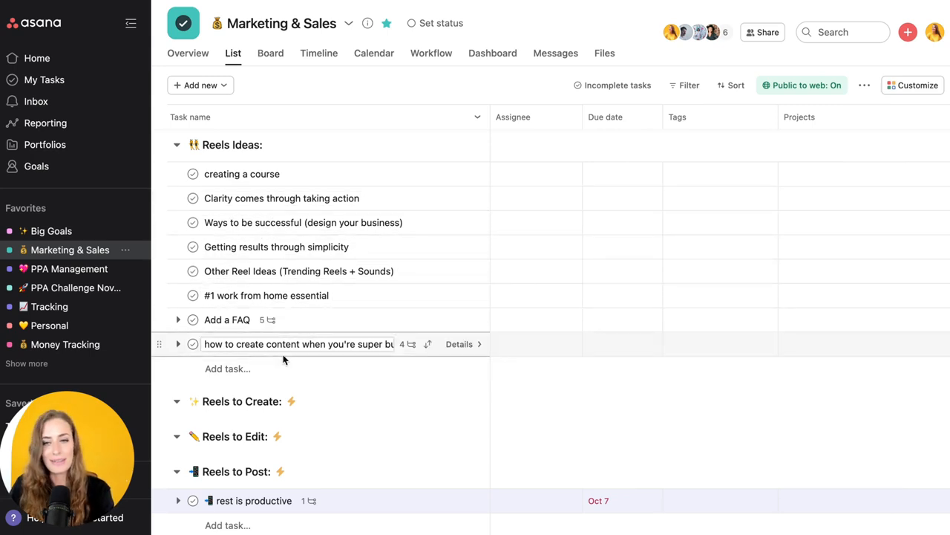
mouse_move(252, 413)
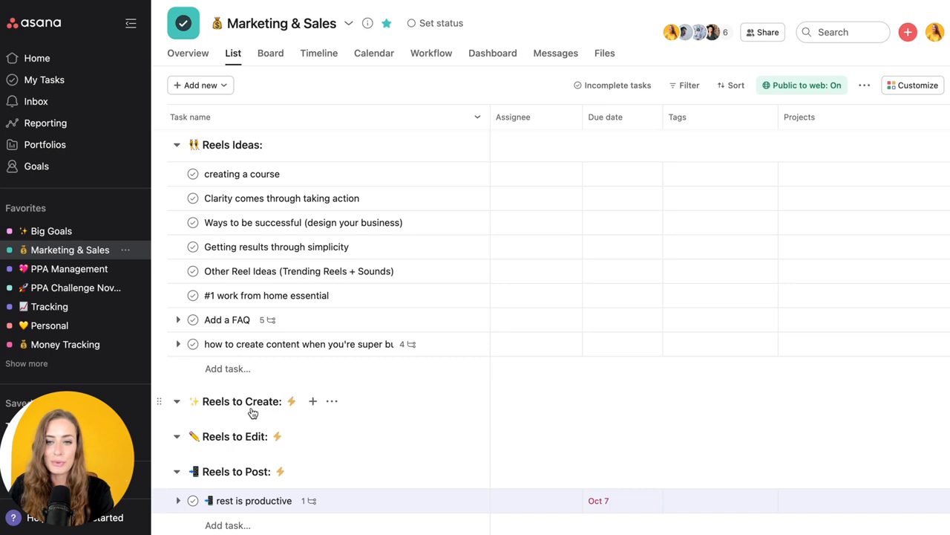
mouse_move(260, 445)
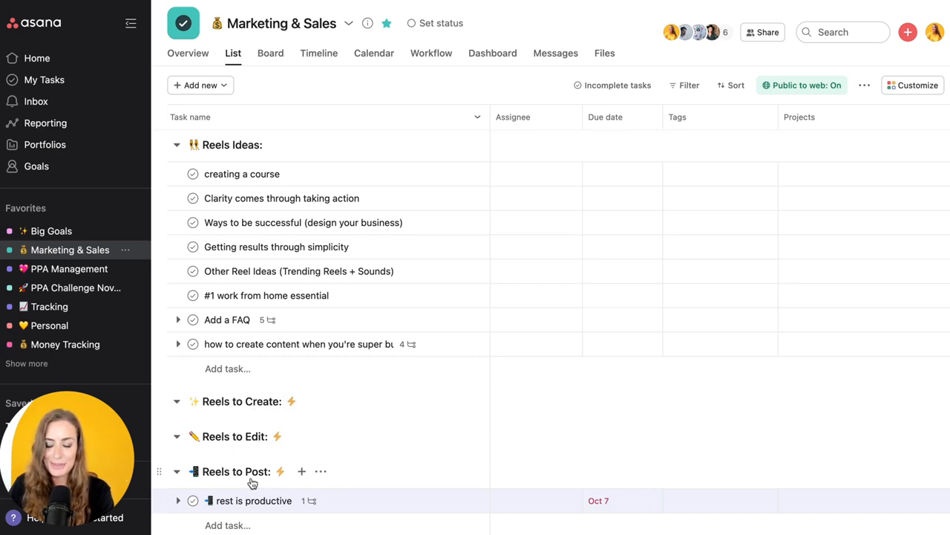
click(265, 294)
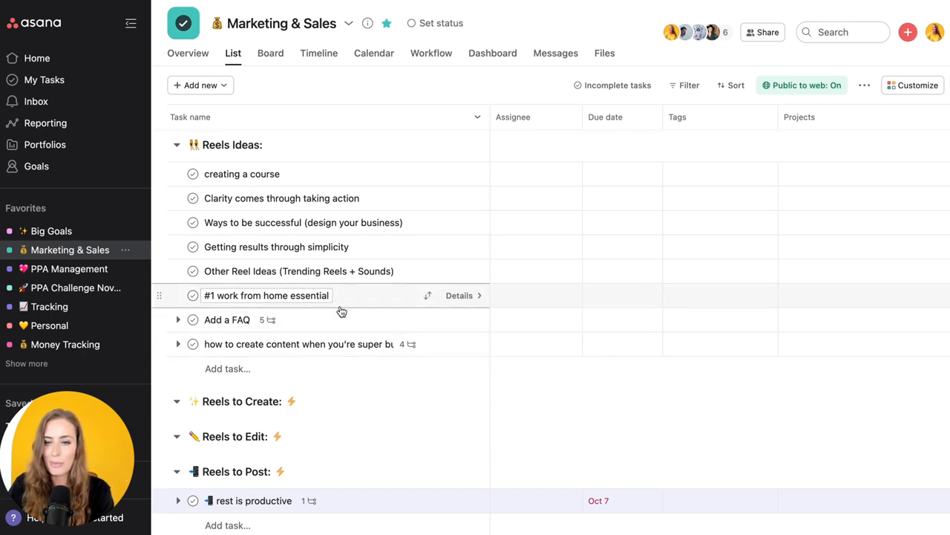
mouse_move(162, 295)
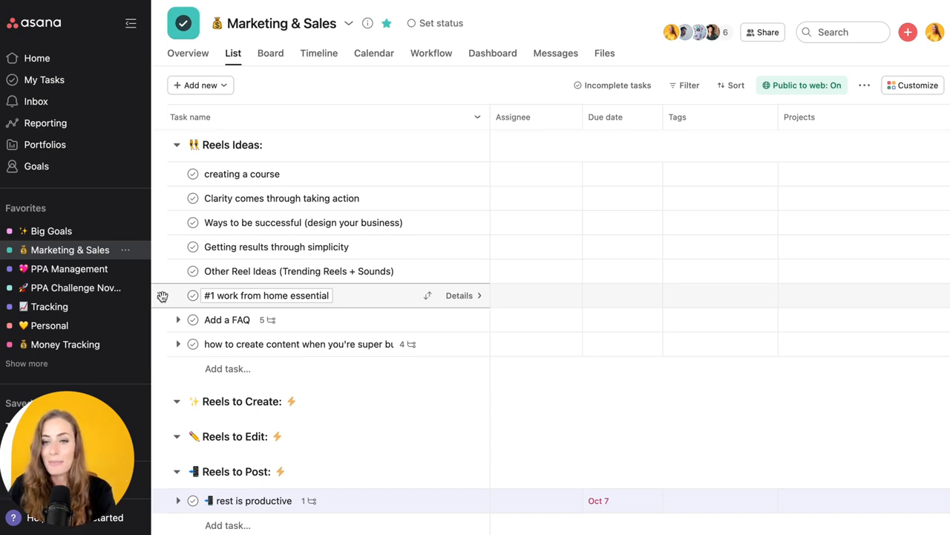
mouse_move(160, 300)
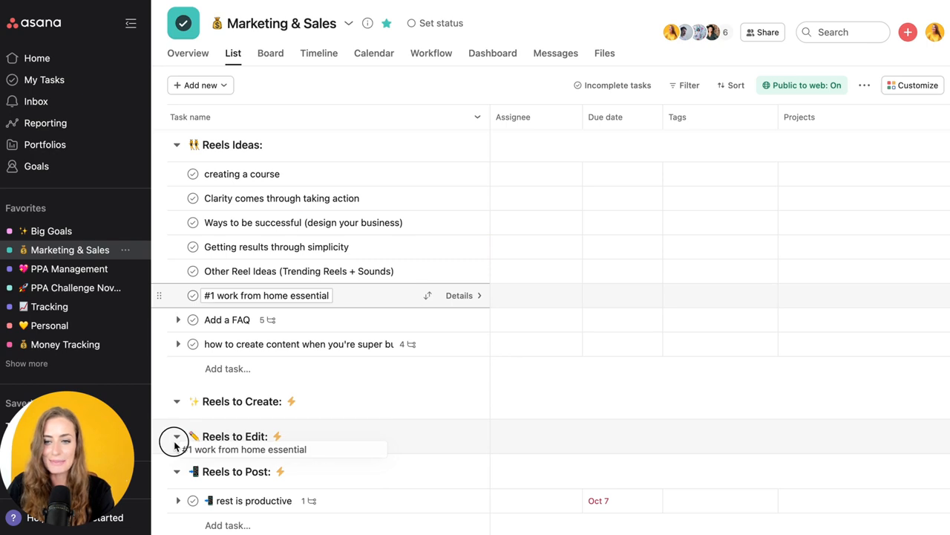
Drag '#1 work from home essential' into the next Reels section and view its new Edit reel subtask
drag(266, 294, 266, 441)
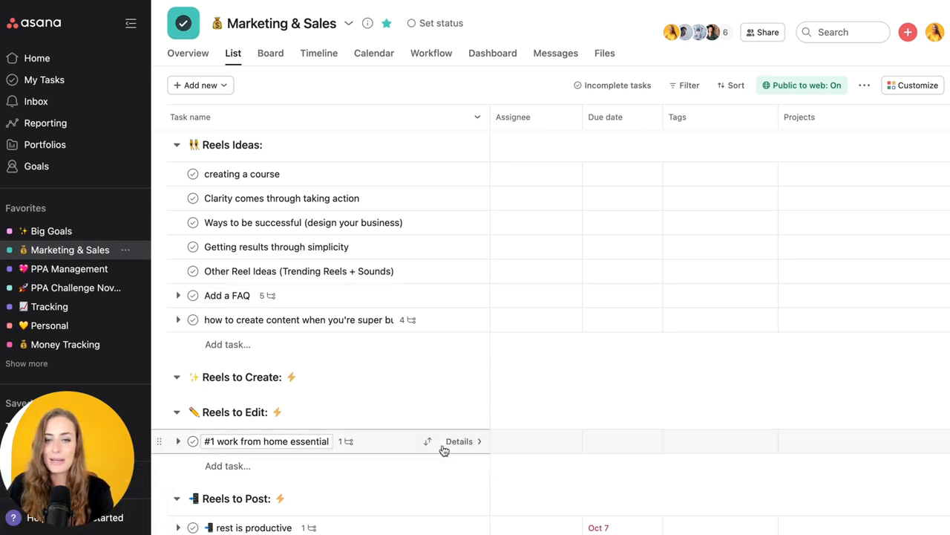
click(459, 441)
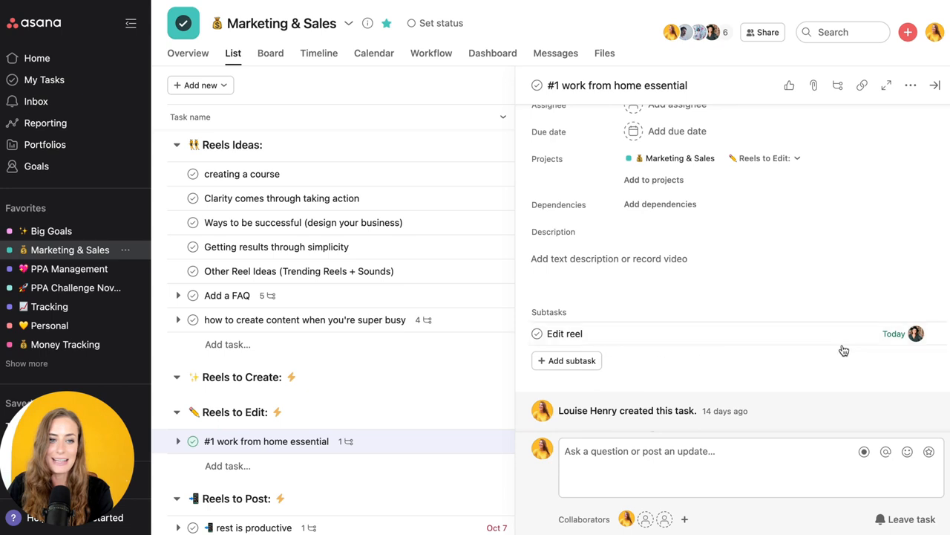
mouse_move(924, 358)
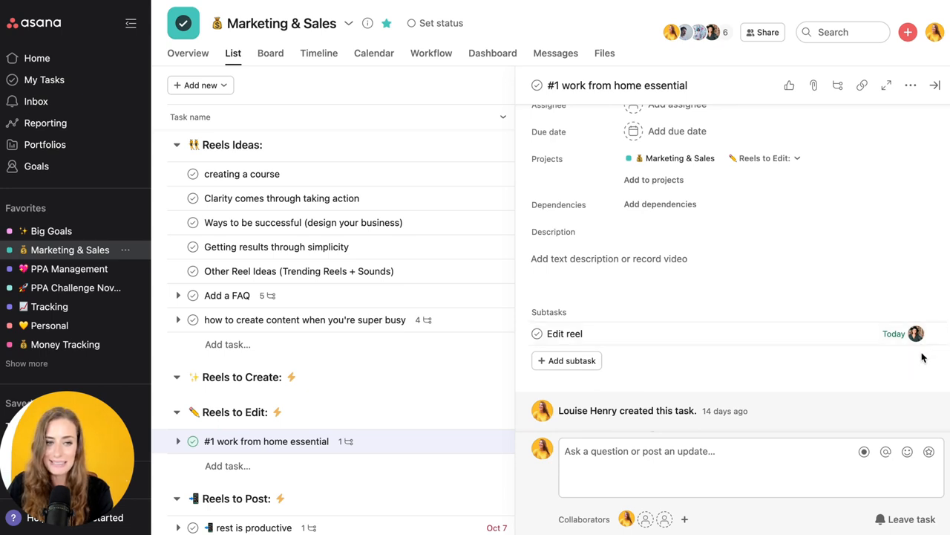
mouse_move(553, 332)
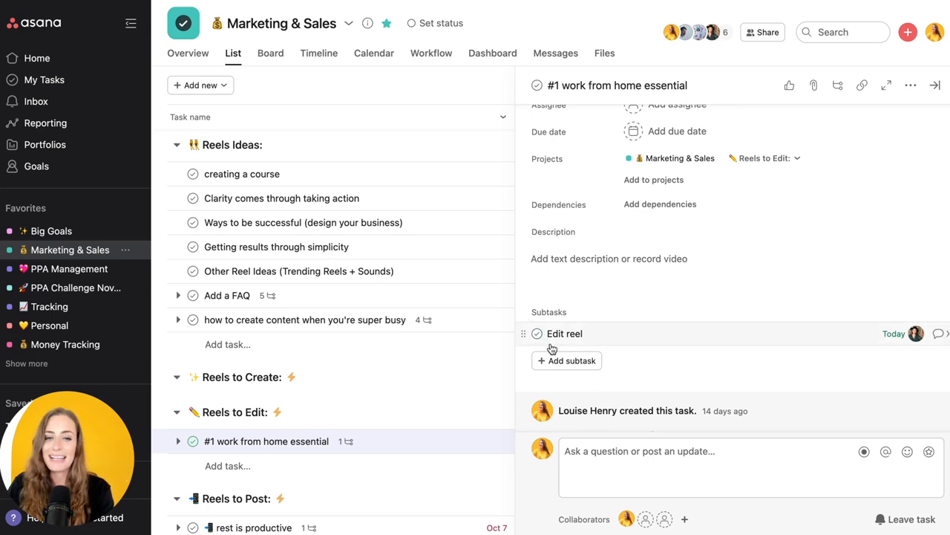
mouse_move(784, 252)
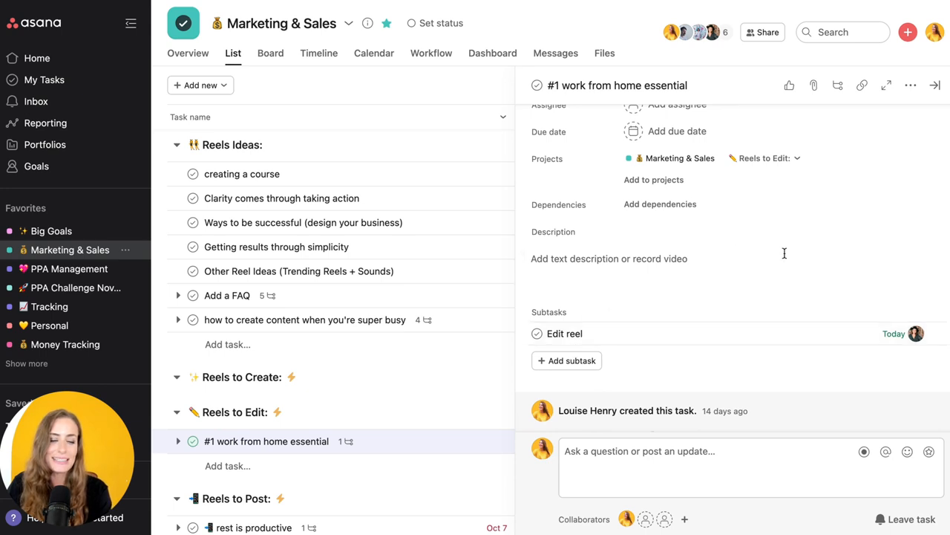
mouse_move(894, 358)
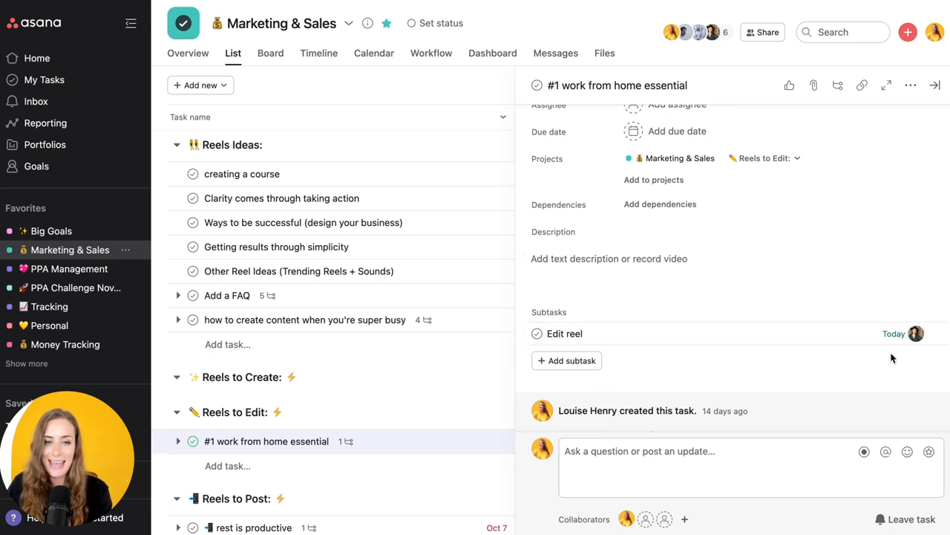
mouse_move(891, 392)
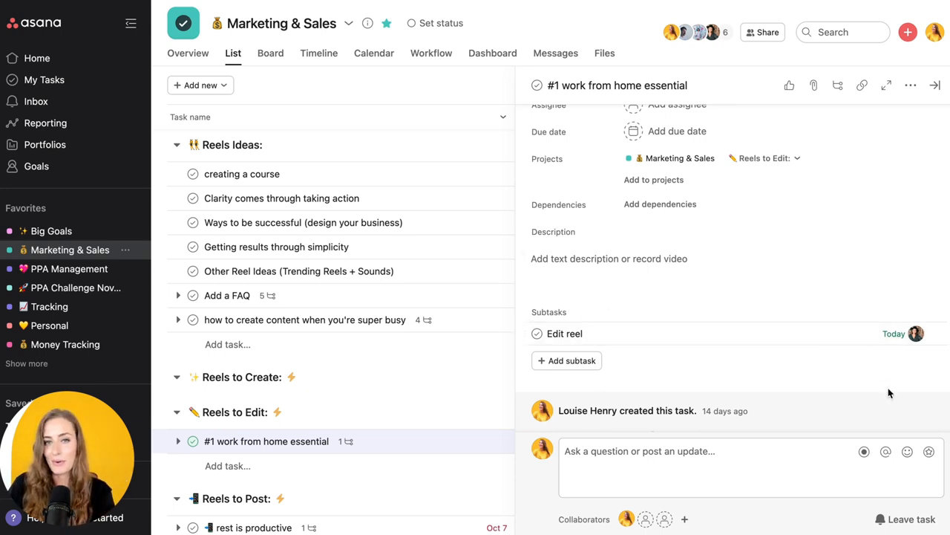
mouse_move(389, 445)
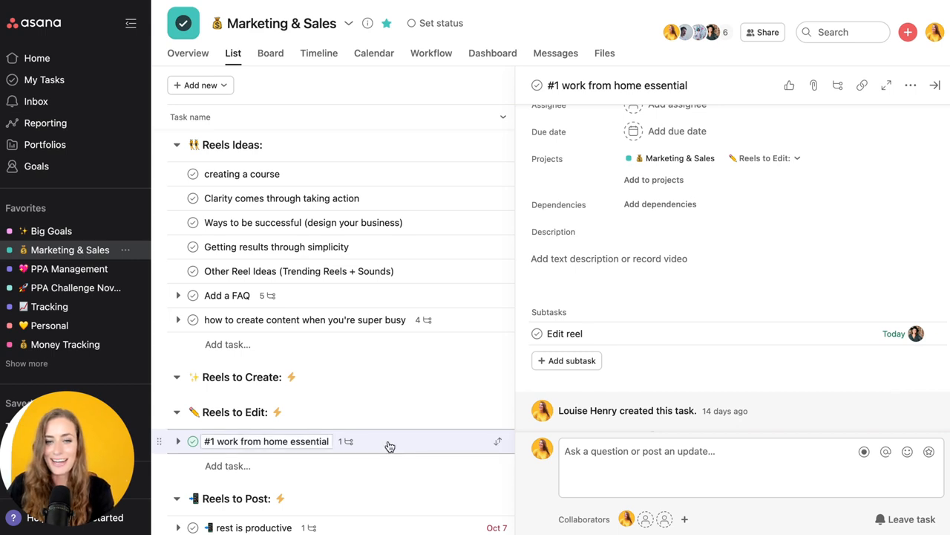
mouse_move(159, 444)
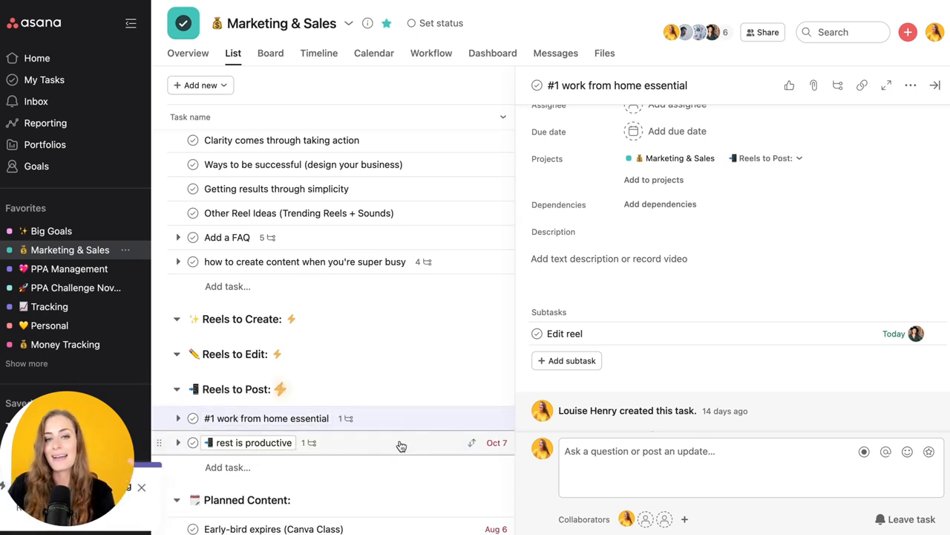
Review the Share out reel subtask's Instagram, Pinterest, TikTok and YouTube subtasks
click(572, 361)
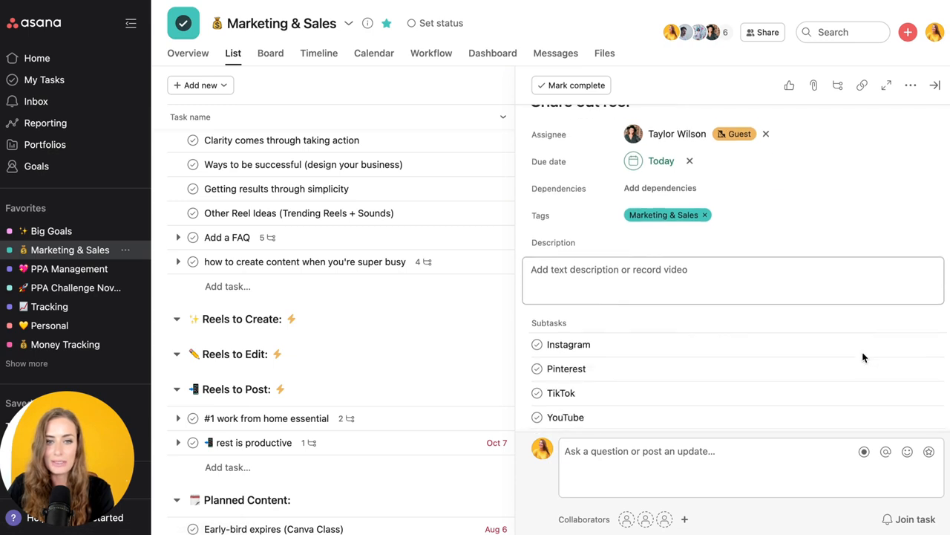
scroll(down, 3)
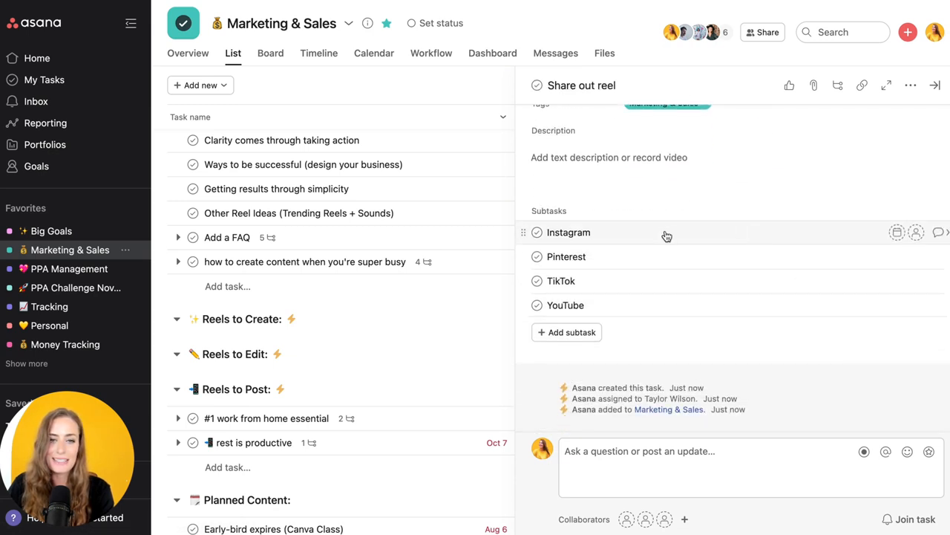
mouse_move(616, 262)
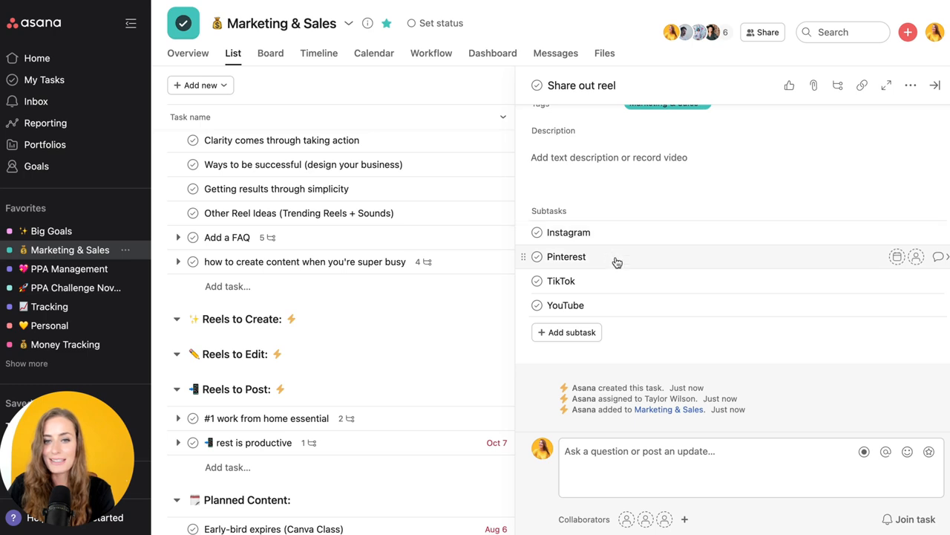
mouse_move(649, 312)
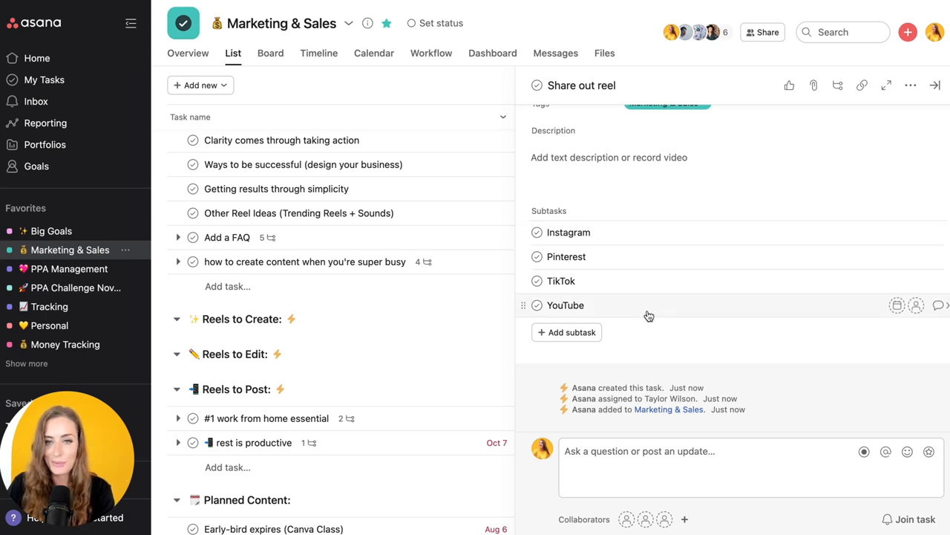
mouse_move(657, 352)
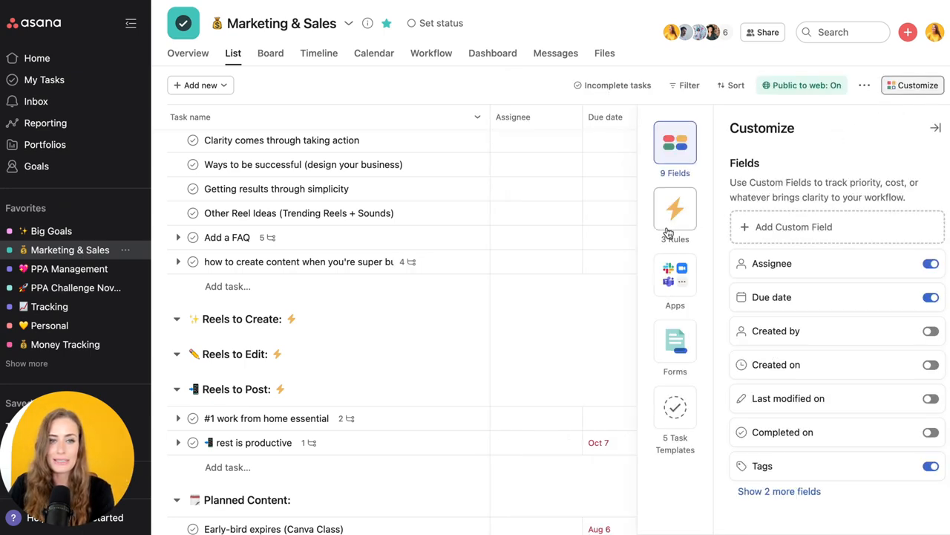
Draft a custom rule triggered when a task is added to the Reels to Edit section
click(674, 216)
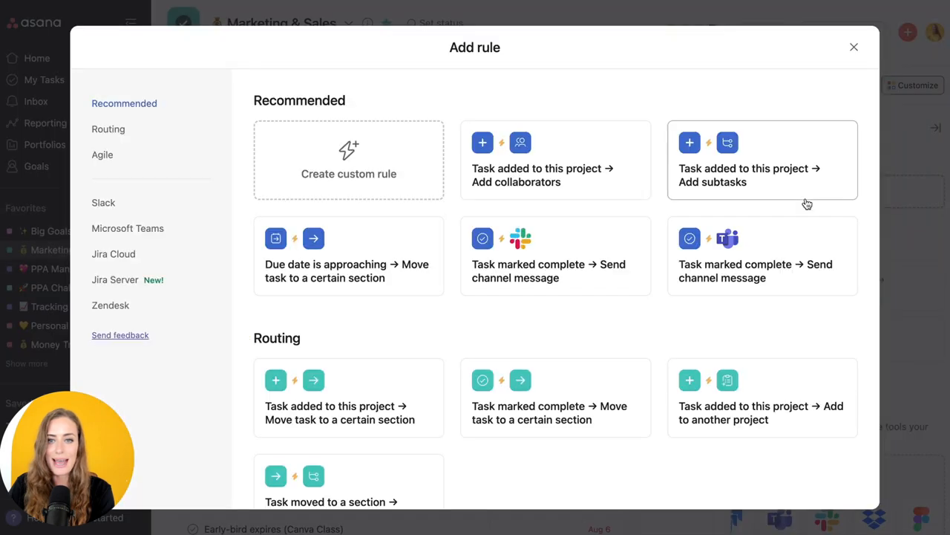
click(348, 161)
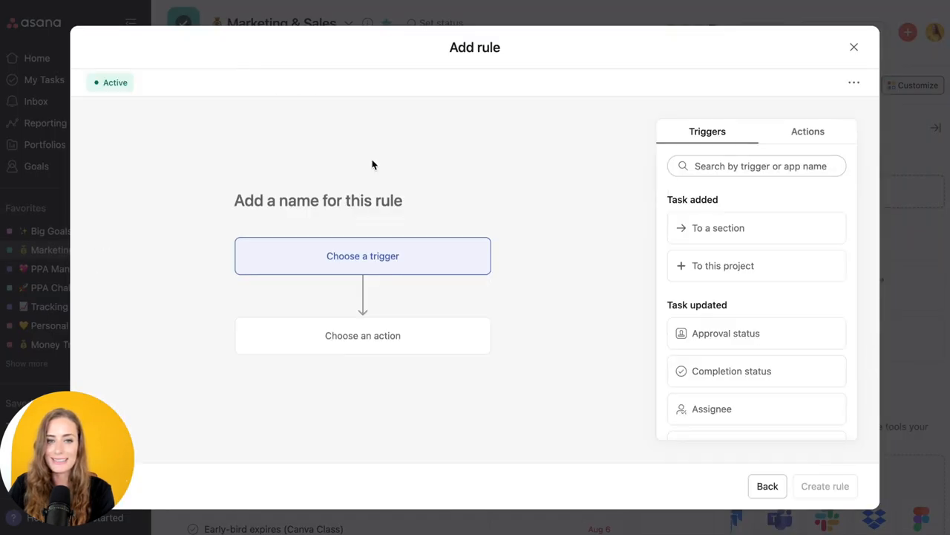
mouse_move(698, 245)
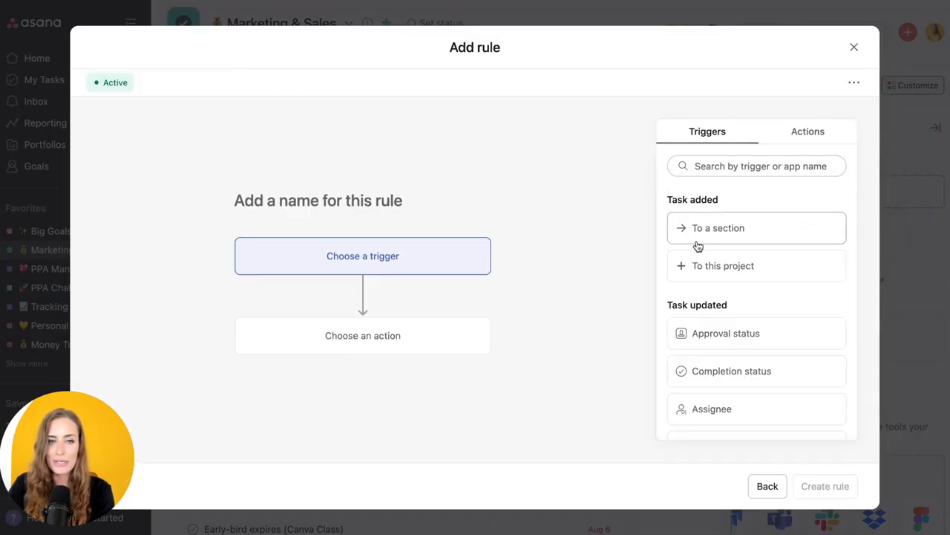
click(756, 229)
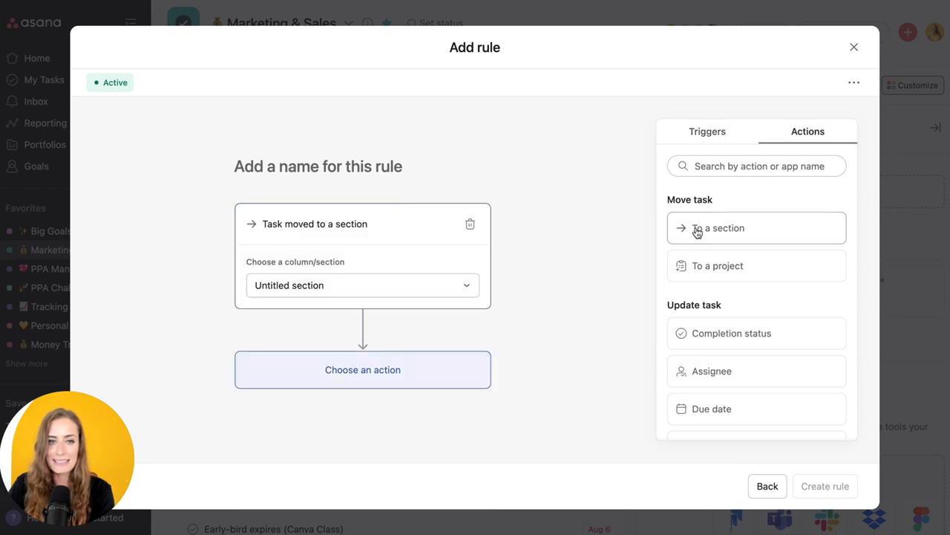
click(363, 285)
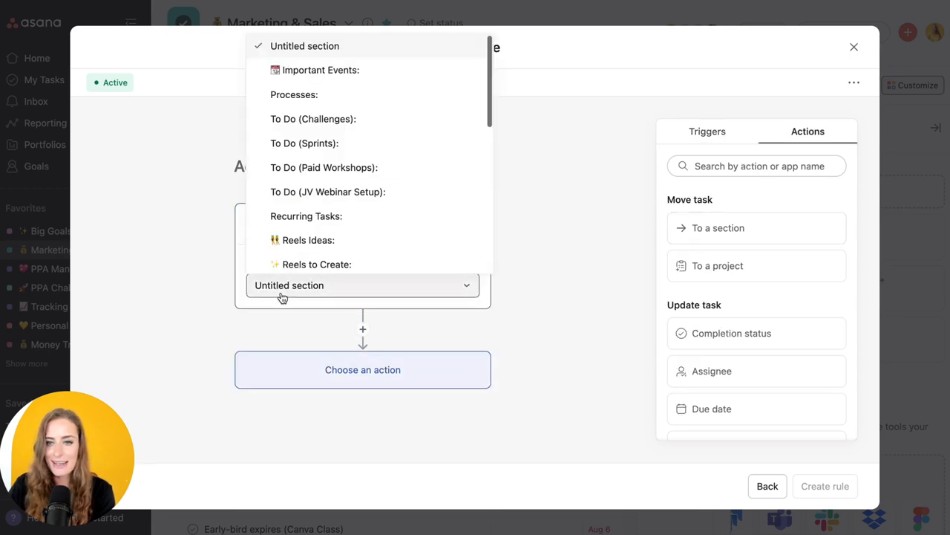
scroll(down, 3)
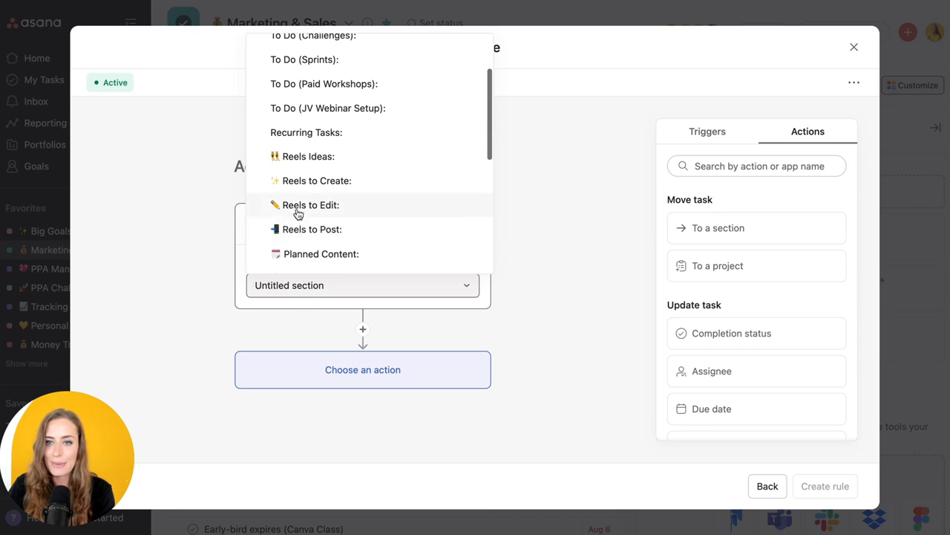
click(310, 204)
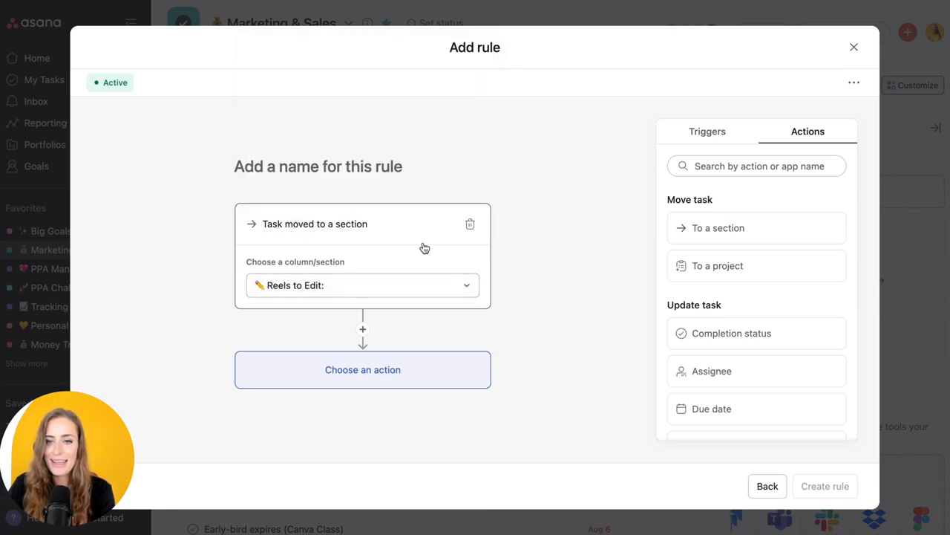
mouse_move(369, 377)
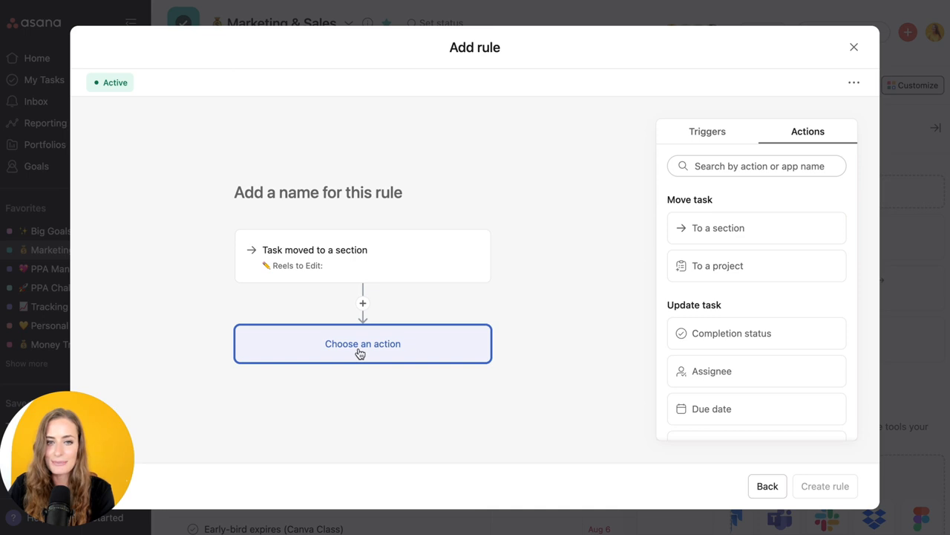
Make the rule create an 'Edit reel' subtask assigned to a team member
scroll(down, 3)
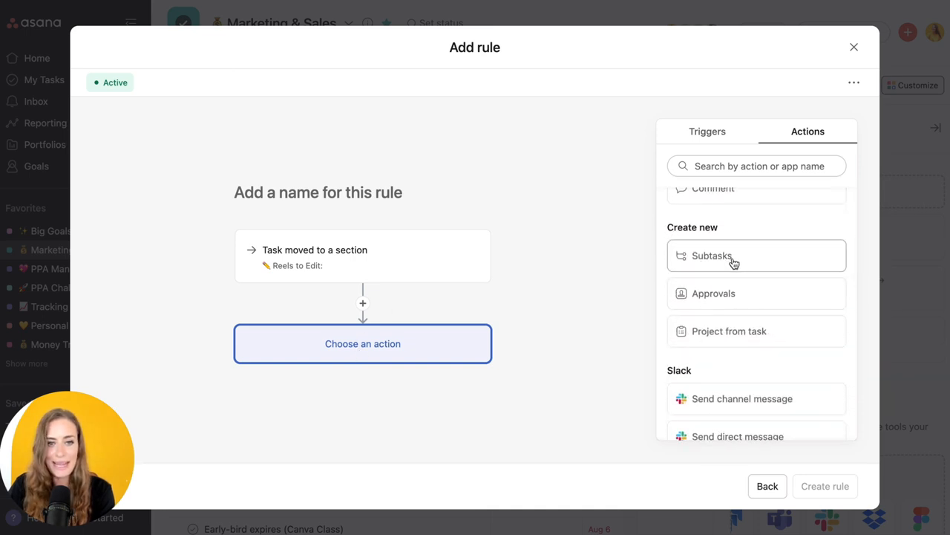
click(756, 255)
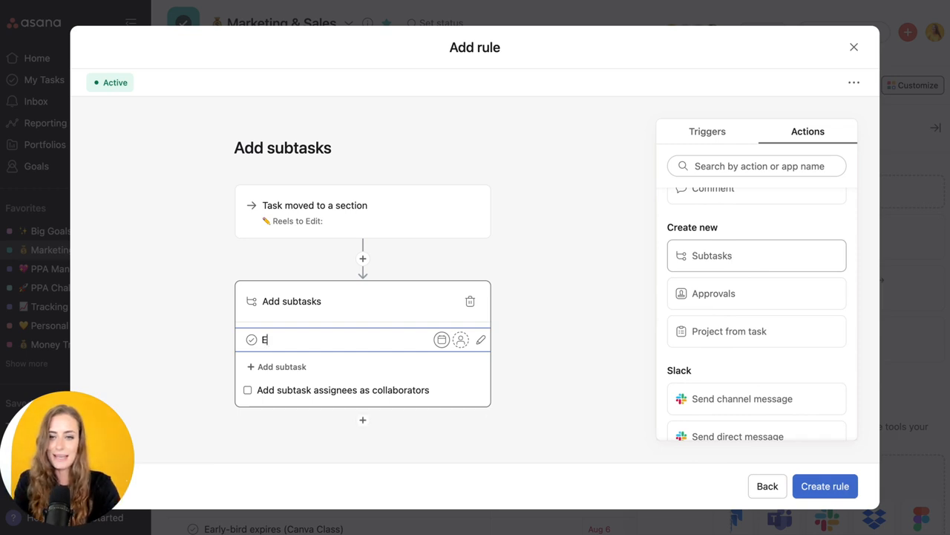
text(dit reel)
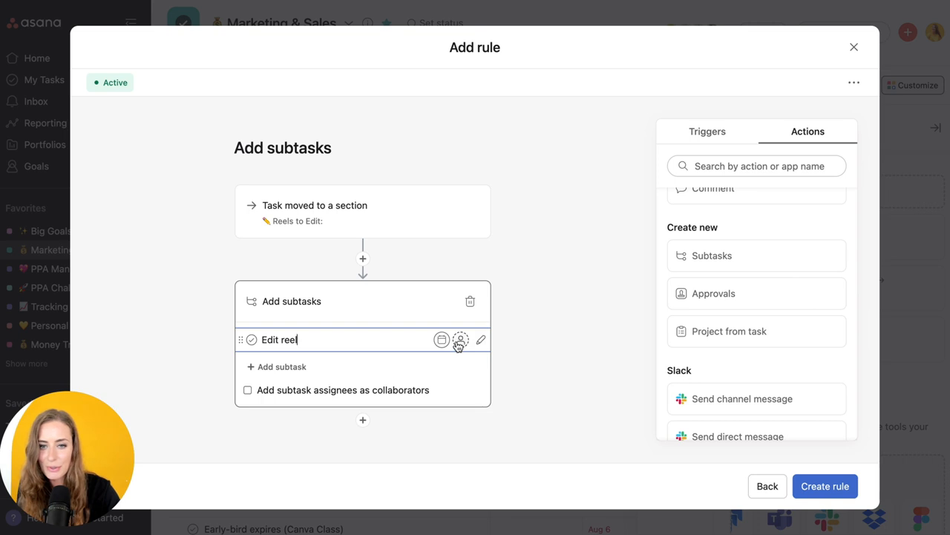
click(461, 338)
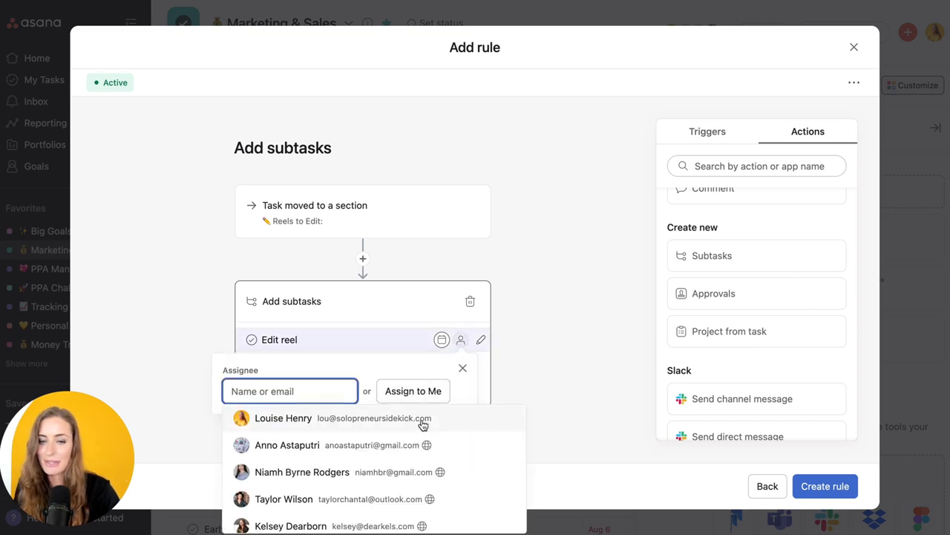
click(283, 417)
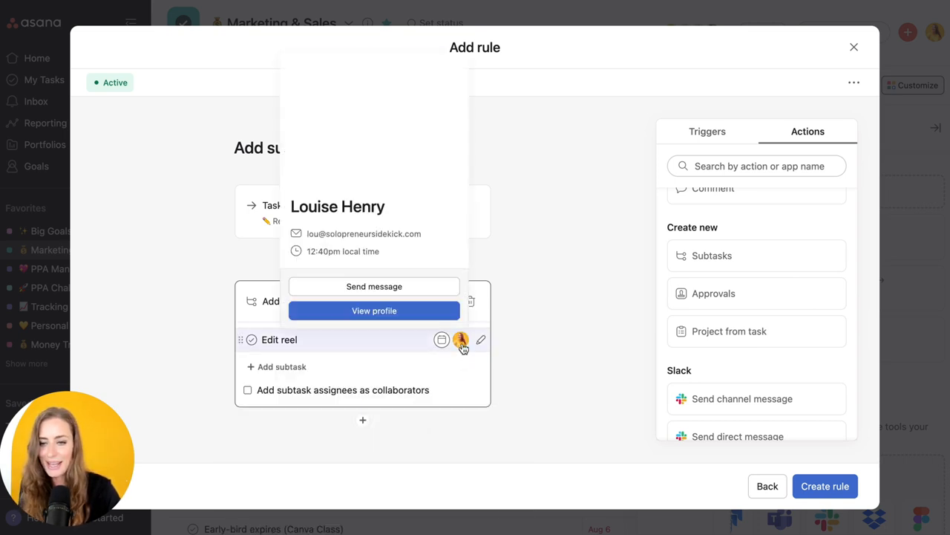
click(460, 339)
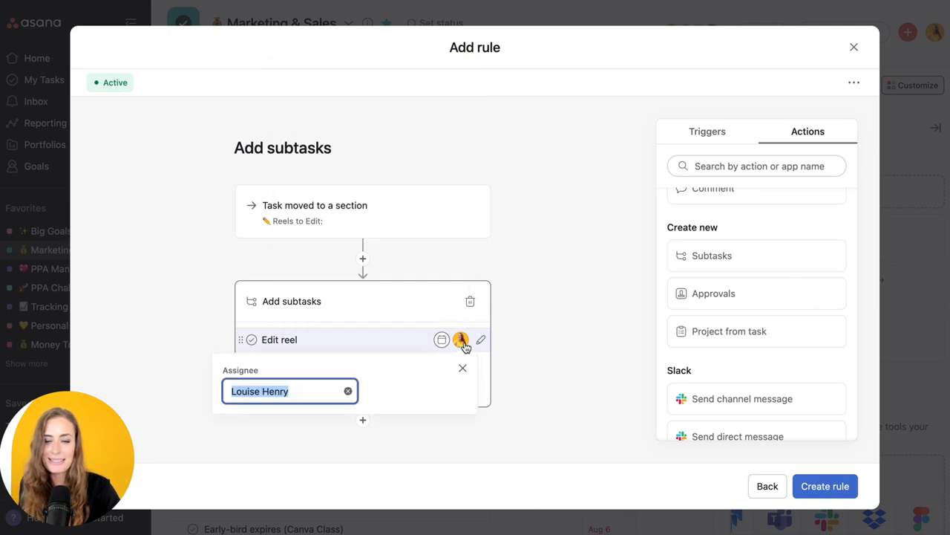
click(290, 390)
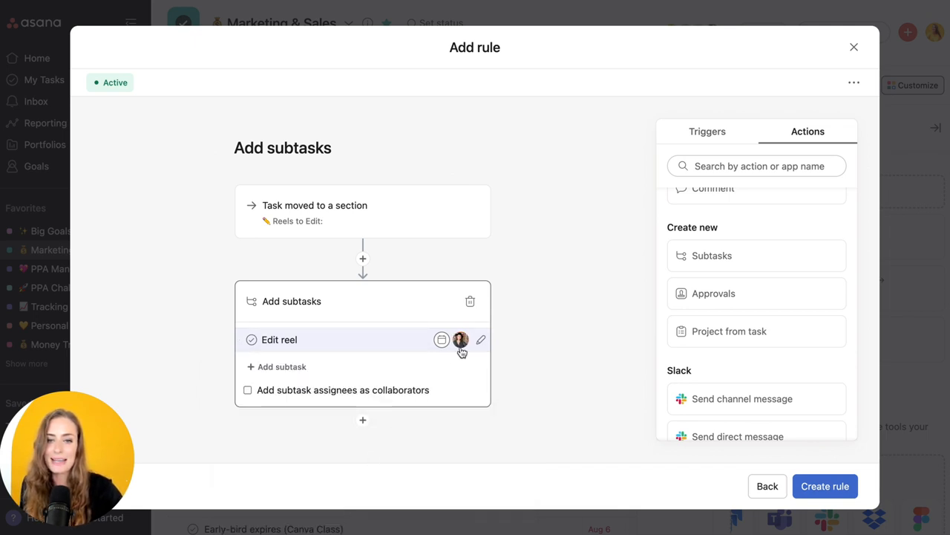
Make the Edit reel subtask due in 2 days and create the rule
click(443, 339)
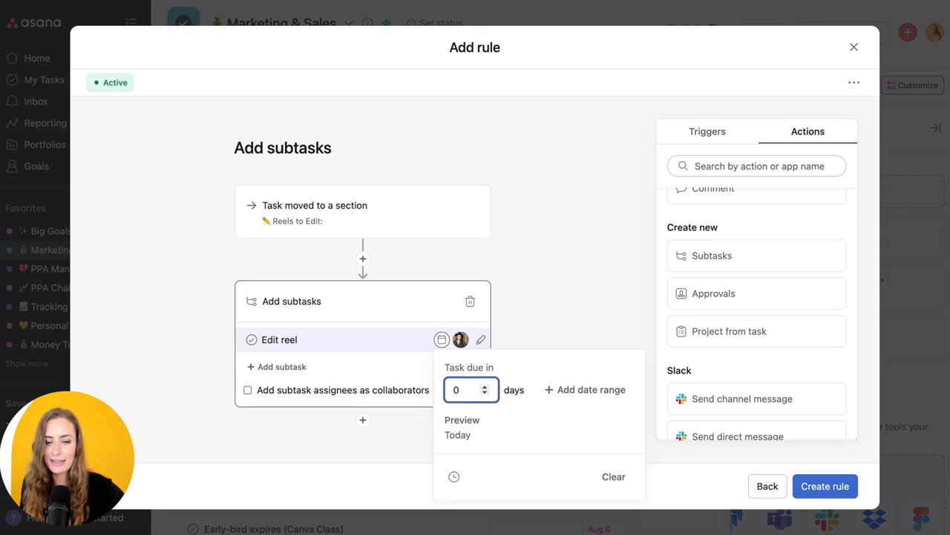
mouse_move(483, 425)
text(2)
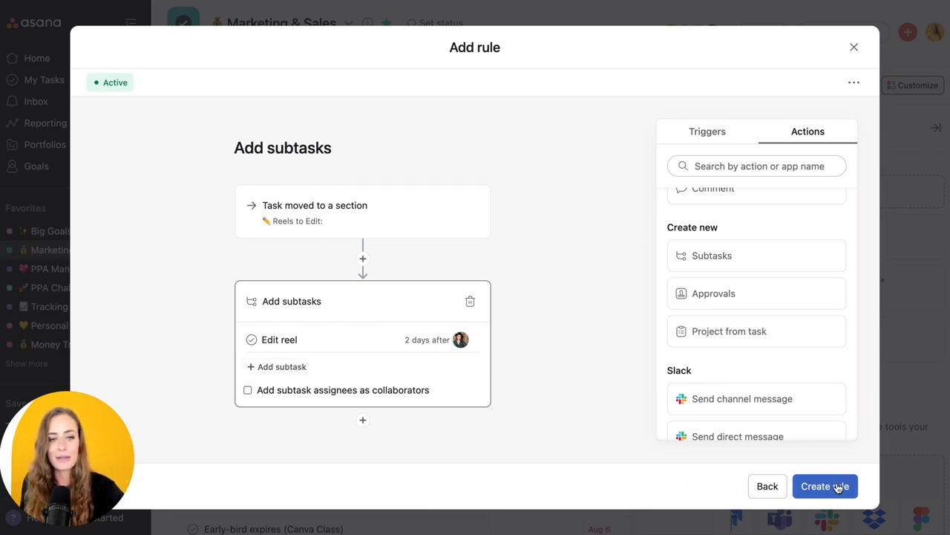
click(825, 485)
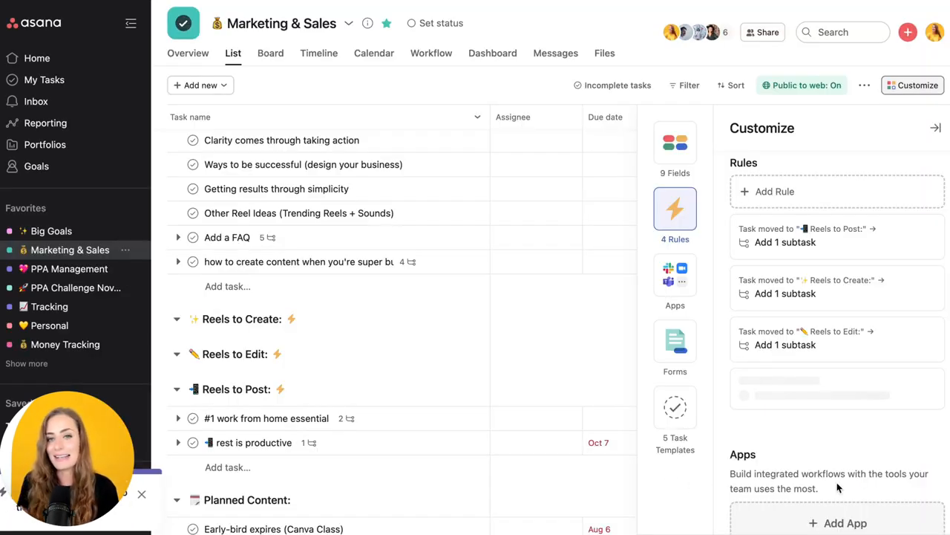